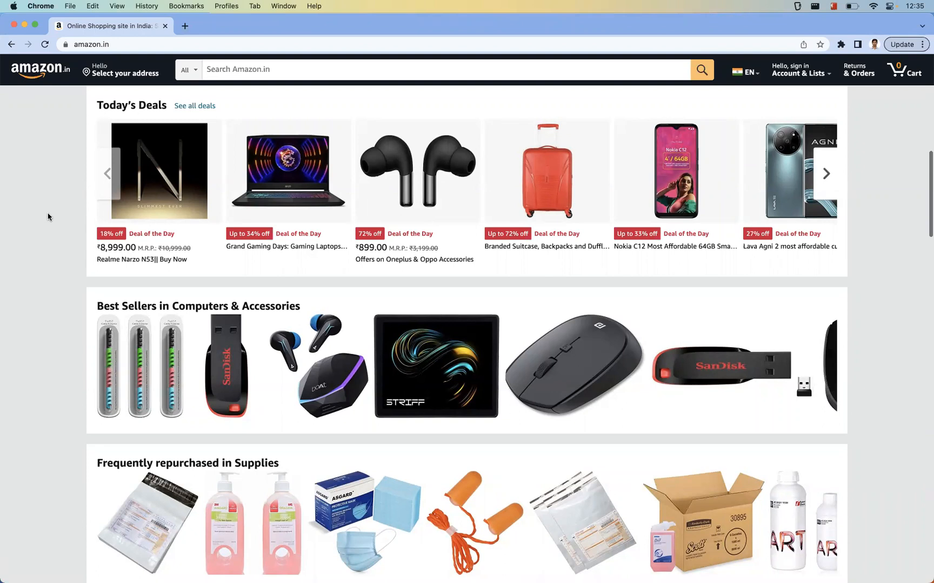
Inspect the amazon.in page and launch CSS Overview from DevTools' More tools menu.
right_click(49, 217)
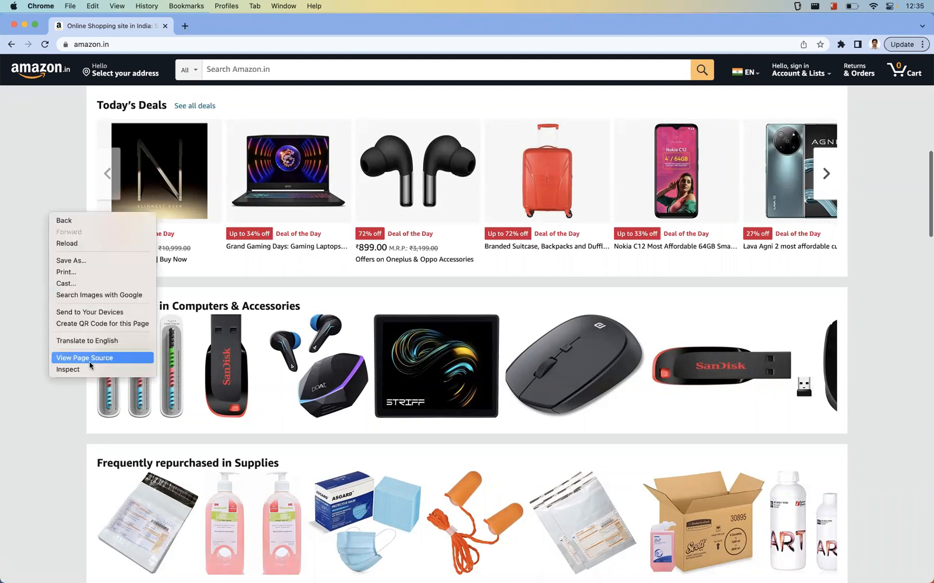
left_click(68, 370)
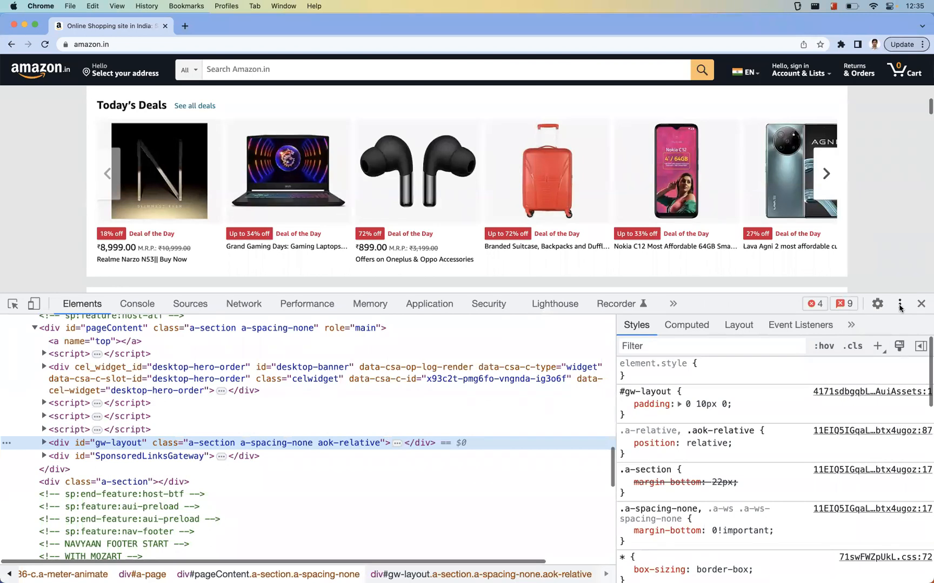
left_click(900, 304)
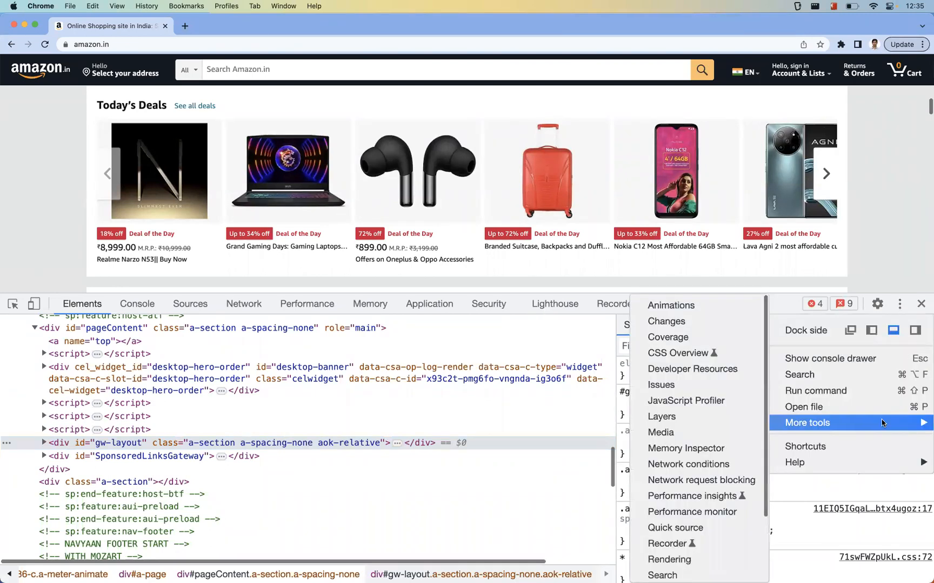
mouse_move(677, 354)
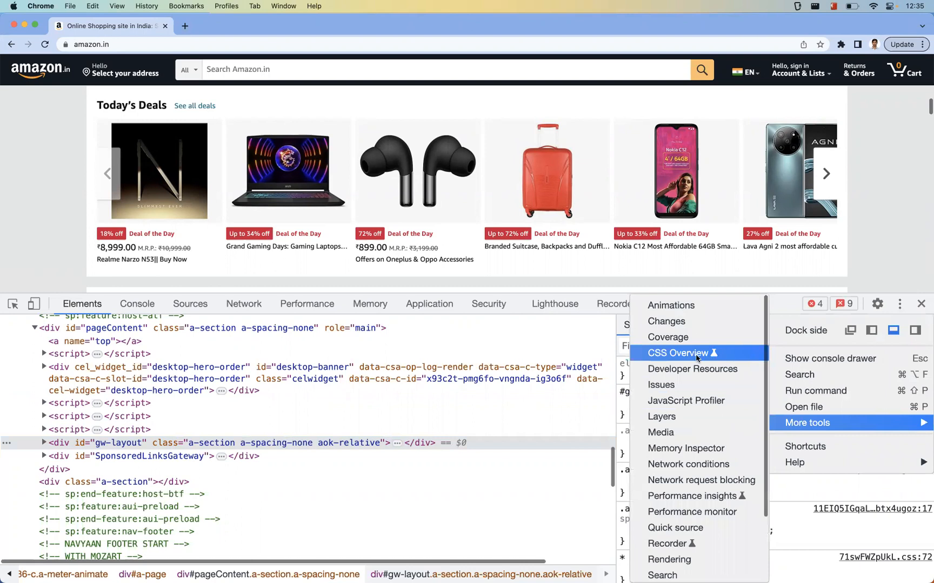
left_click(677, 353)
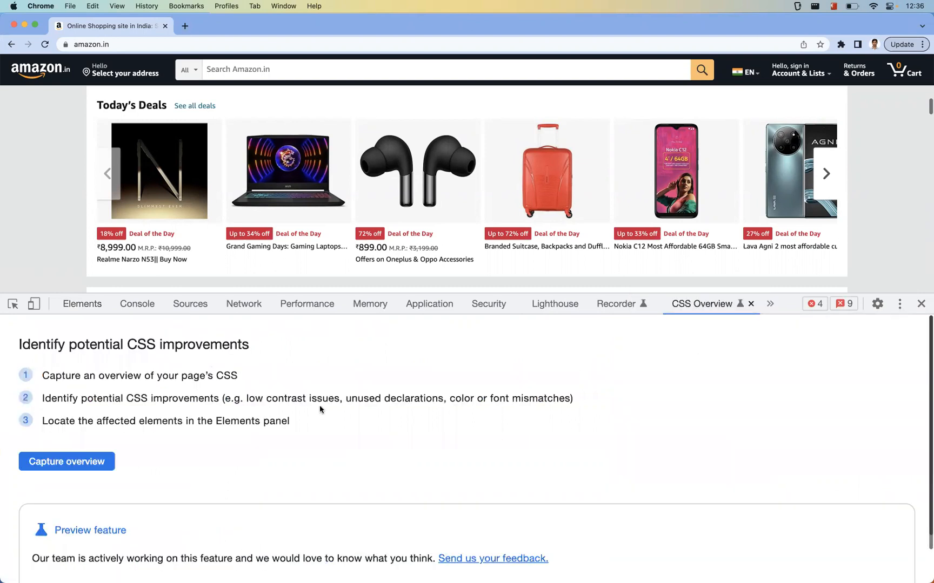
mouse_move(510, 454)
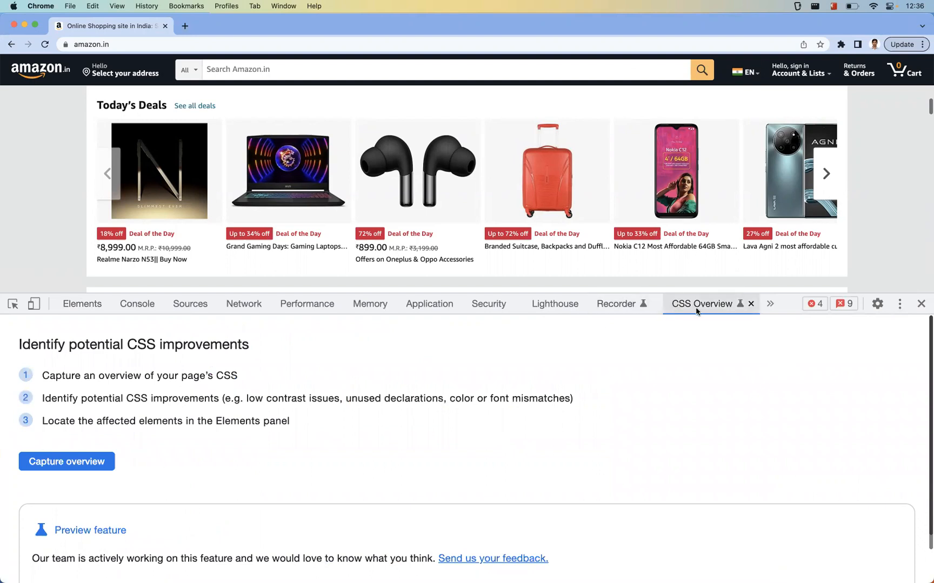
mouse_move(692, 379)
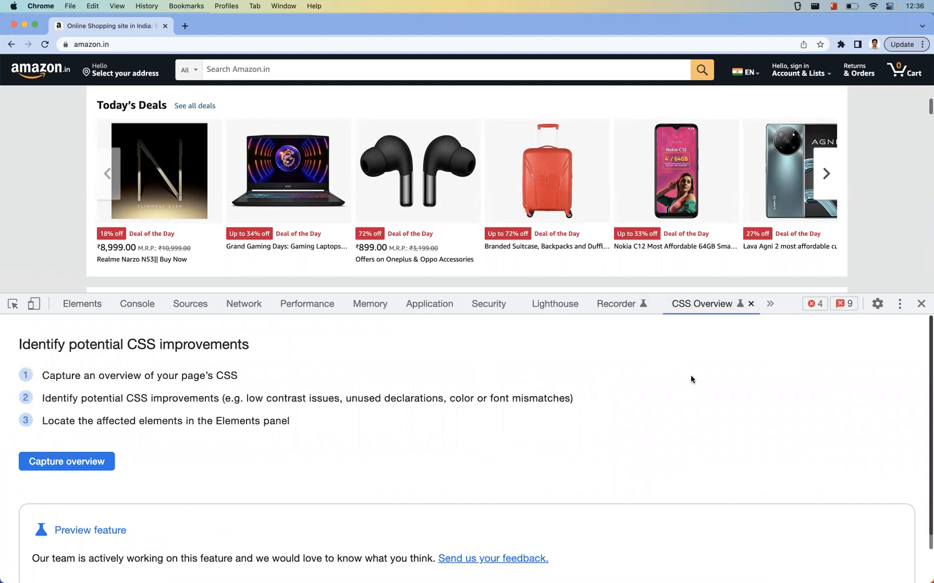
left_click(82, 304)
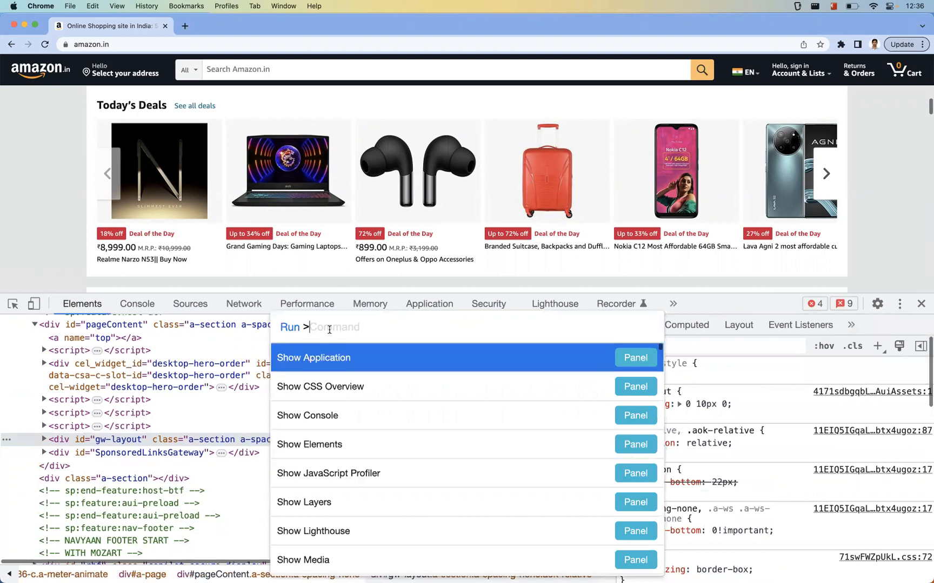
type("css")
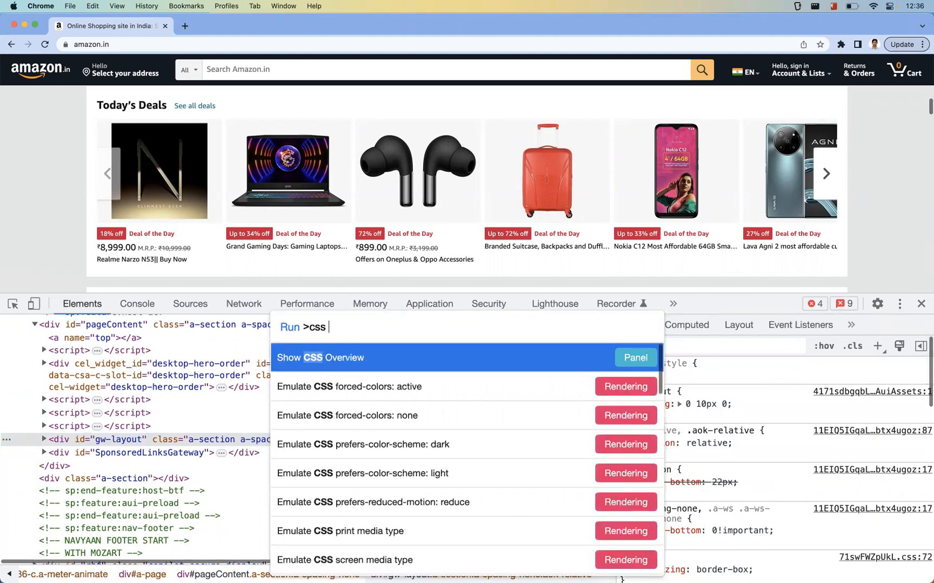
type("over")
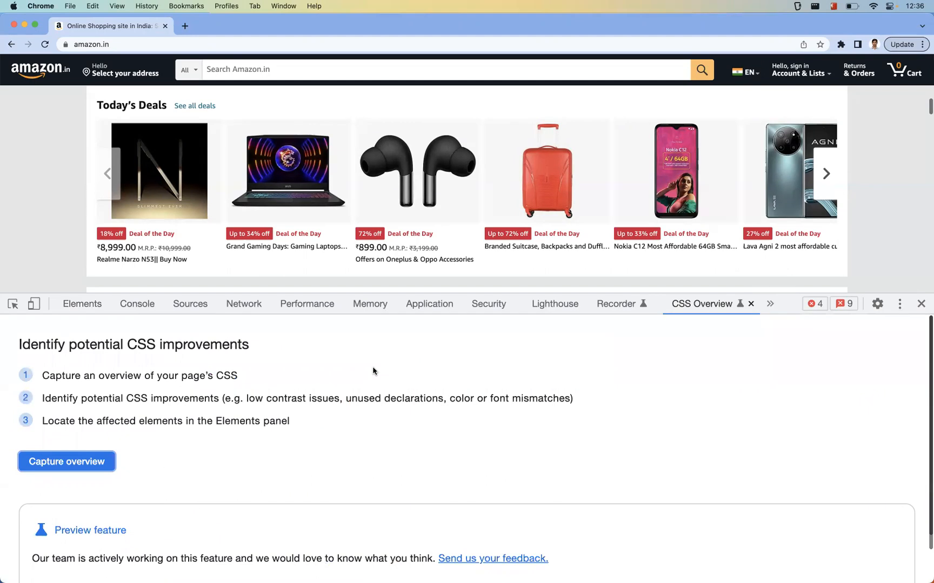
mouse_move(163, 374)
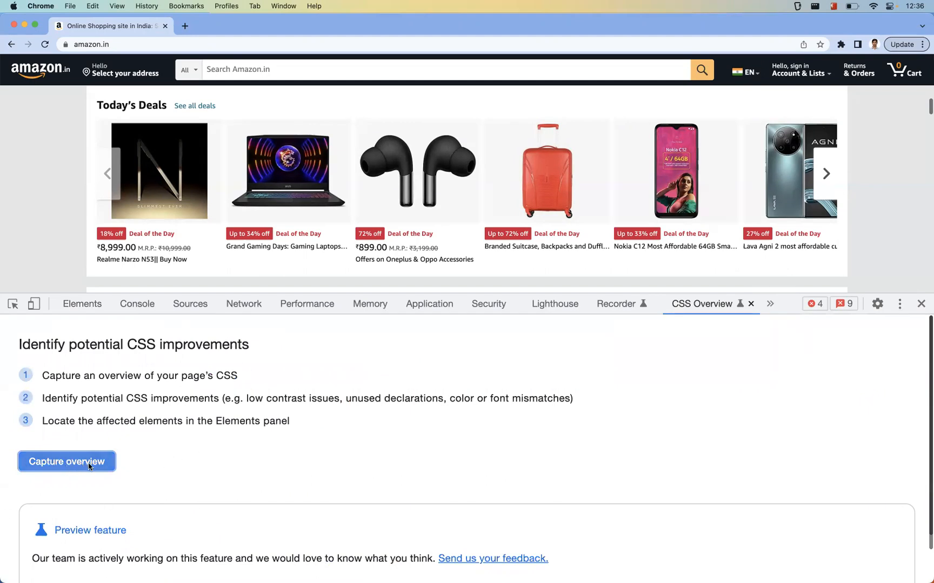
Capture the CSS overview, reporting 4,134 elements, 210 style rules and 27 media queries.
left_click(66, 461)
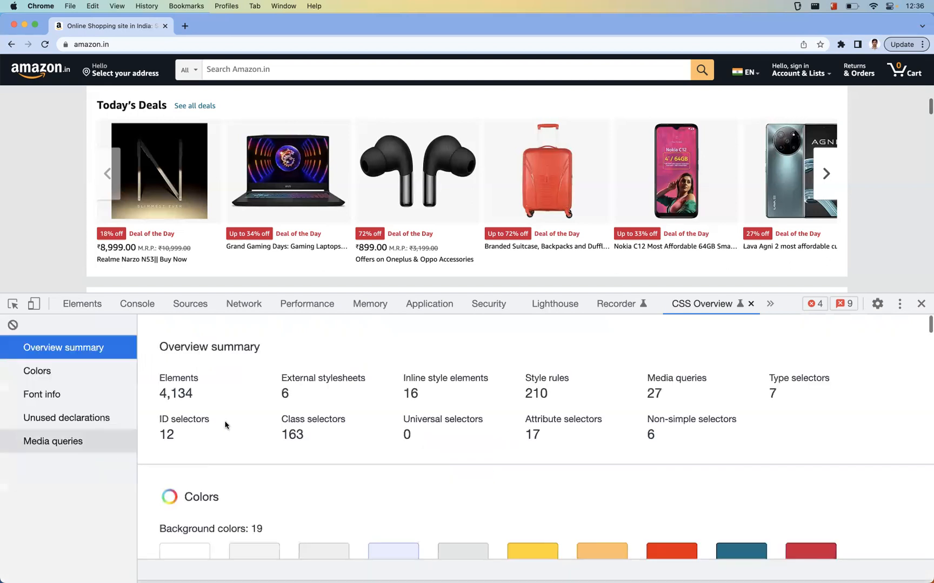
mouse_move(254, 433)
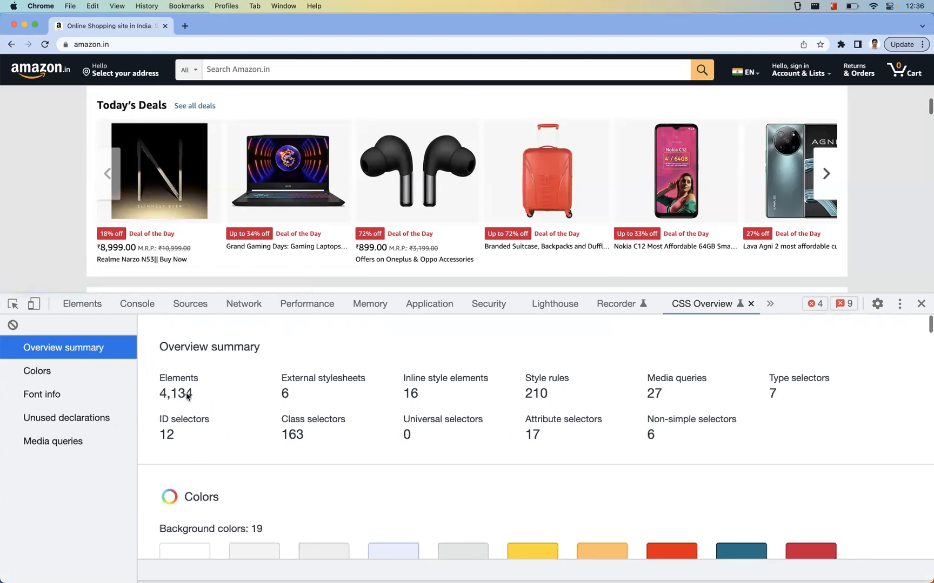
mouse_move(388, 385)
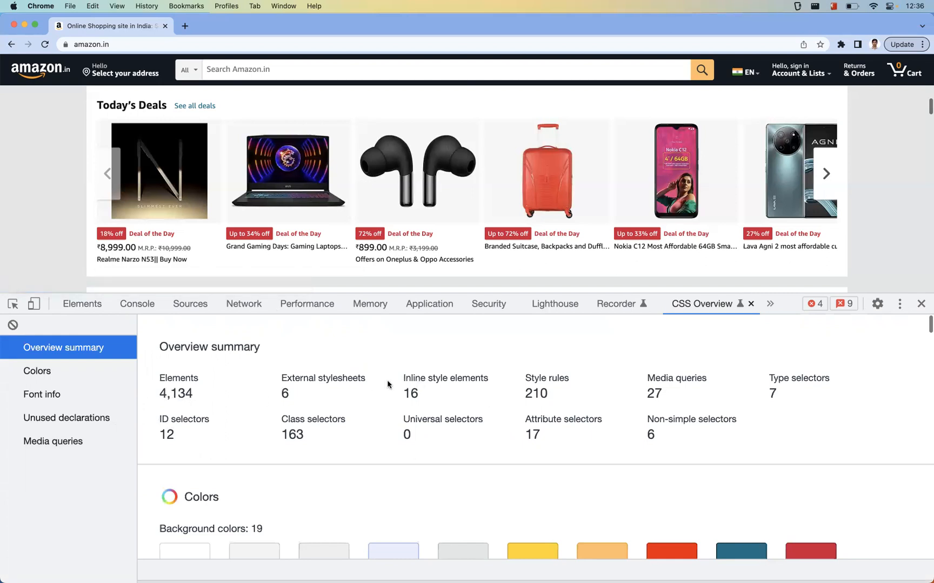
mouse_move(291, 402)
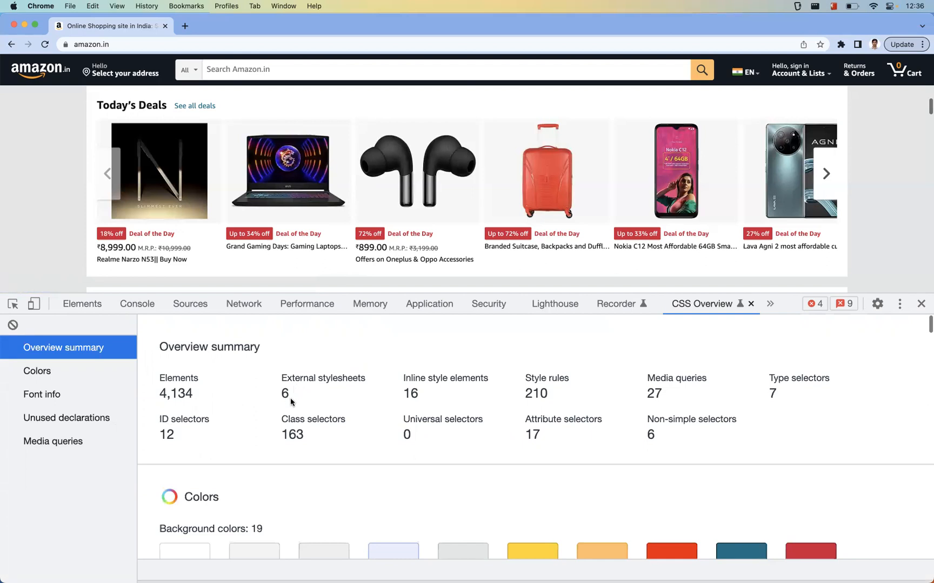
mouse_move(170, 433)
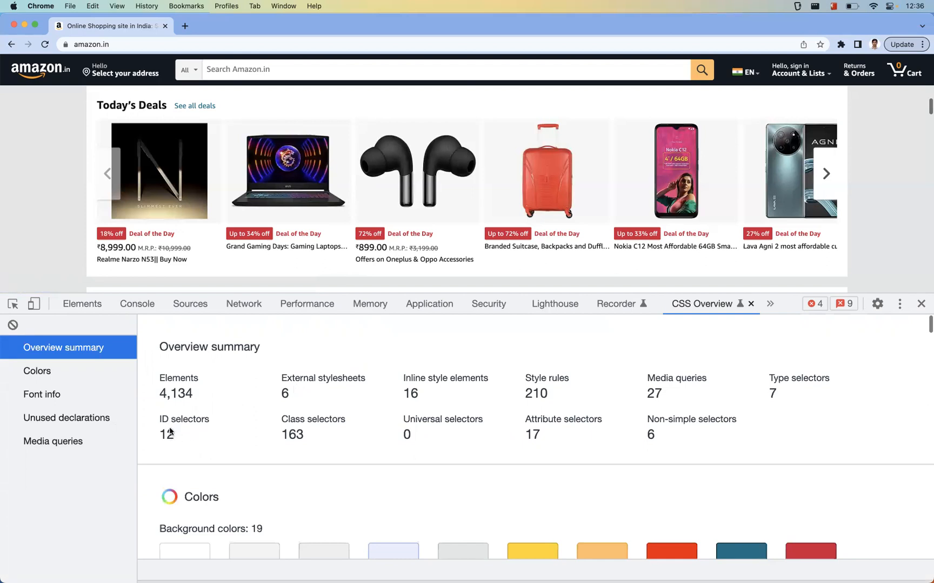
mouse_move(309, 434)
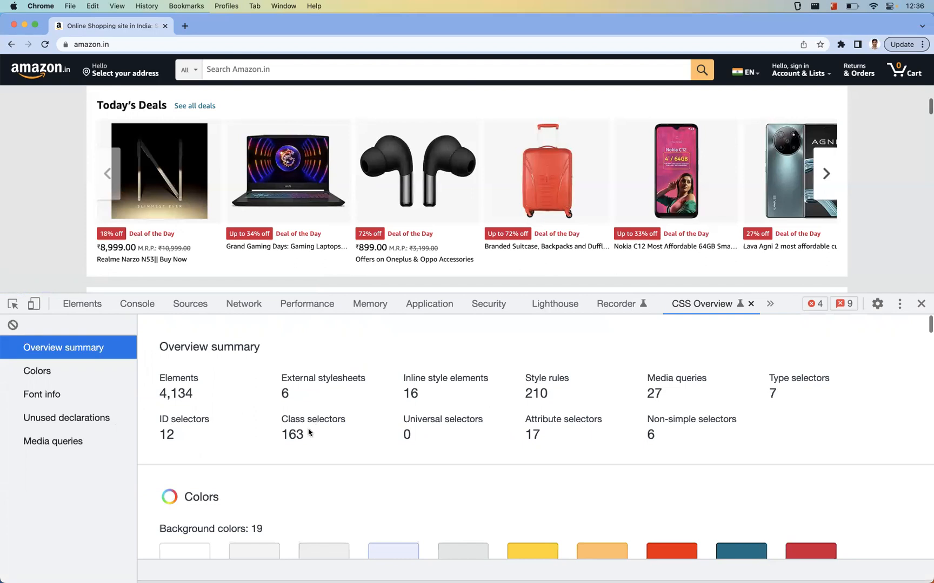
mouse_move(665, 380)
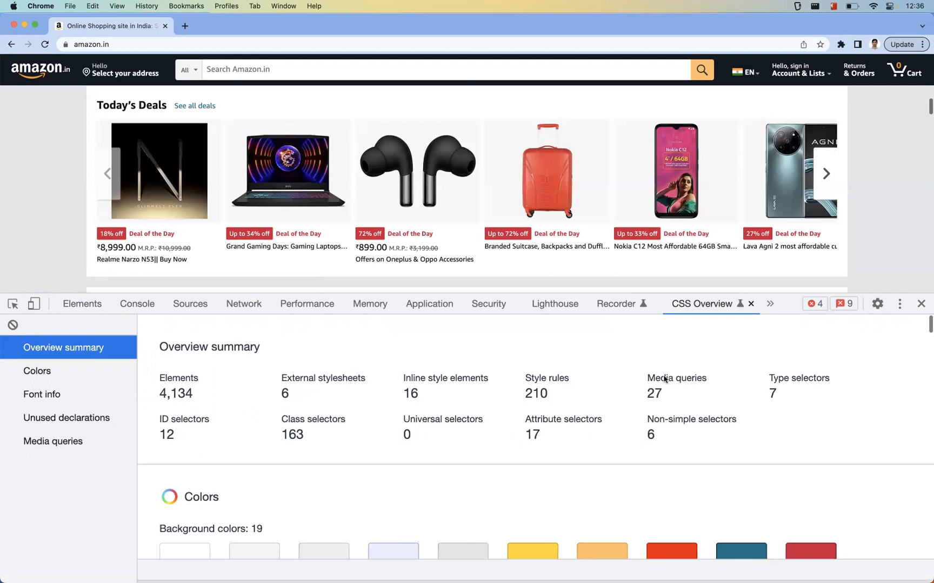
mouse_move(664, 391)
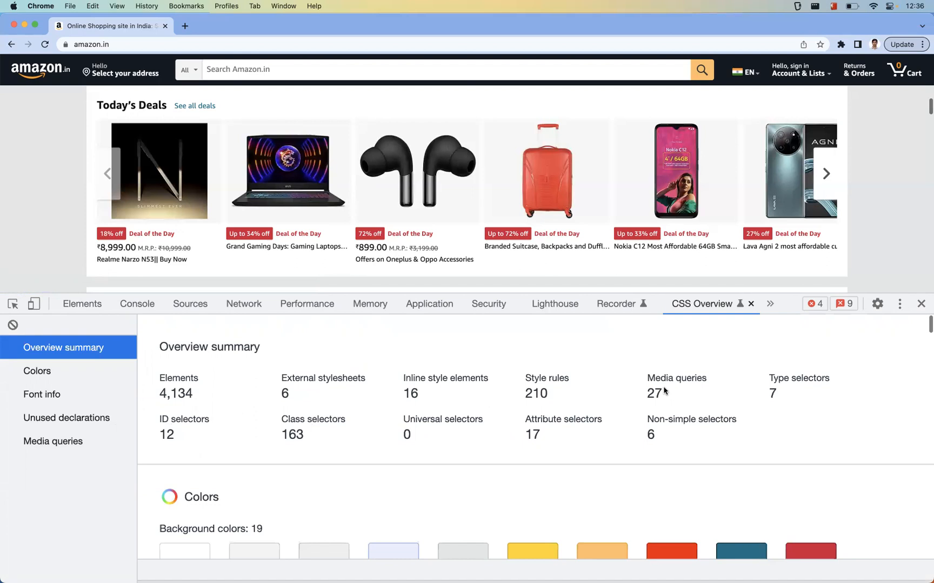
mouse_move(559, 411)
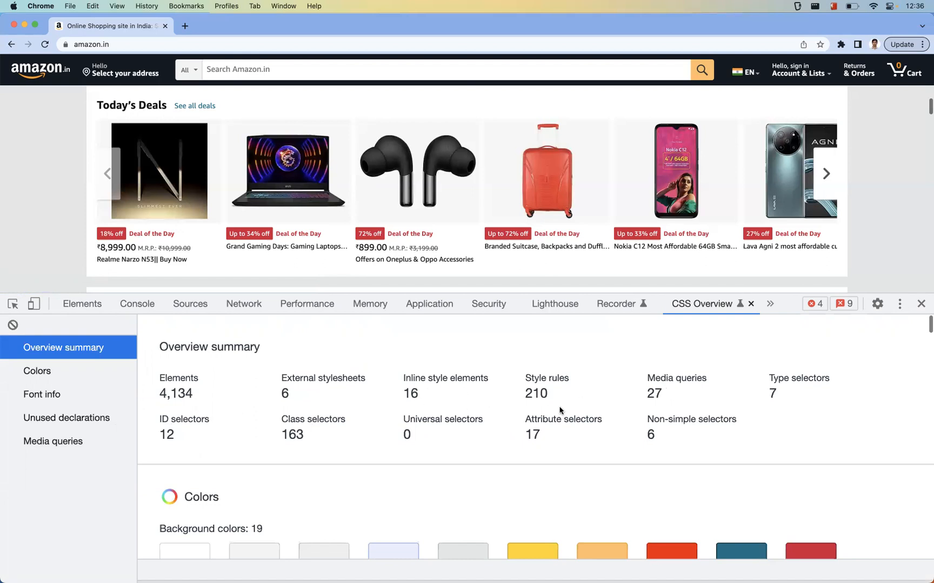
mouse_move(36, 371)
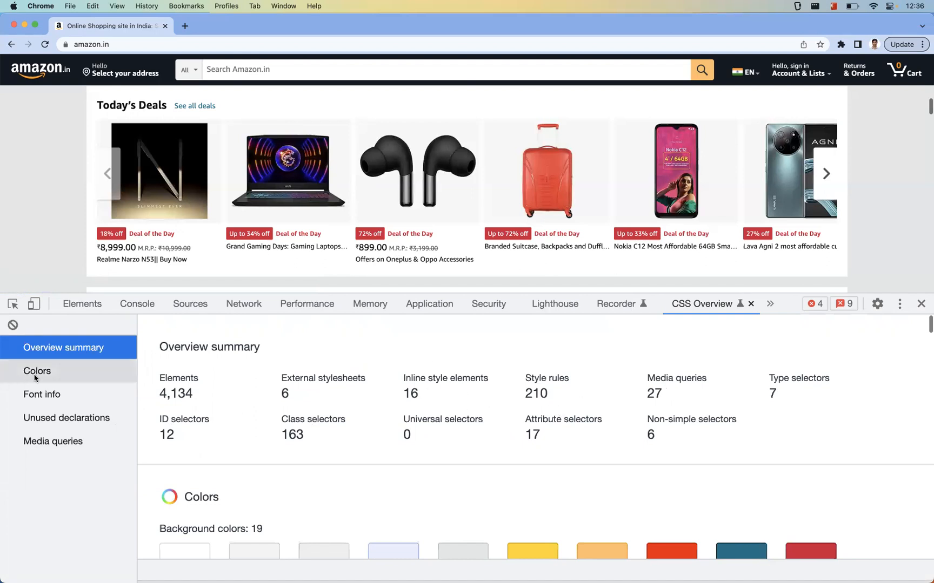
Browse the Colors section's 19 background colors, 17 text colors and 15 contrast issues.
left_click(36, 372)
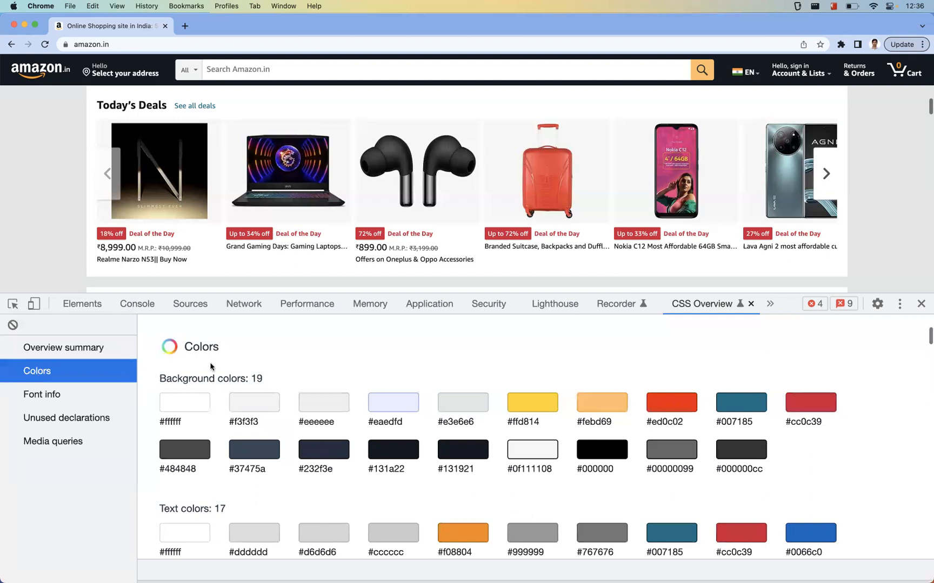
mouse_move(152, 383)
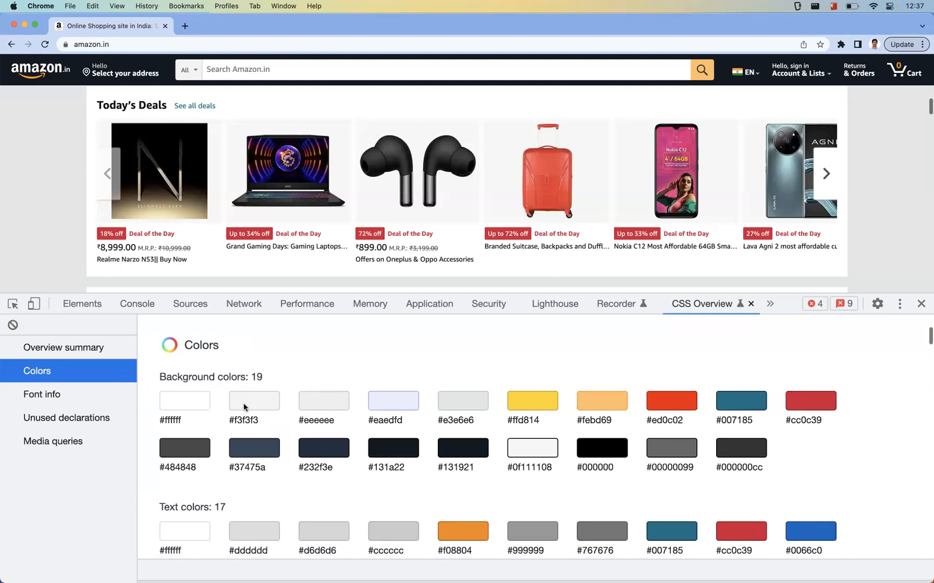
scroll("down", 3)
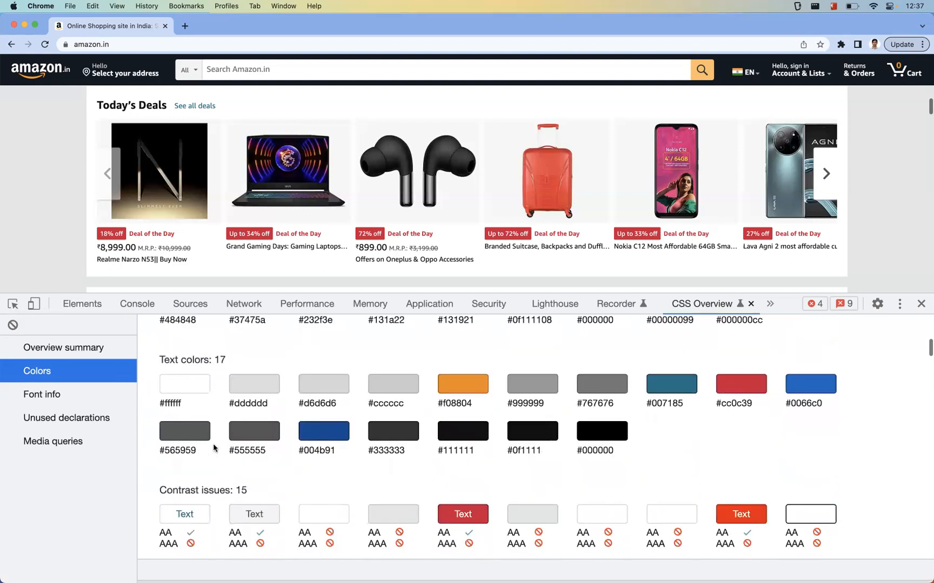
scroll("down", 3)
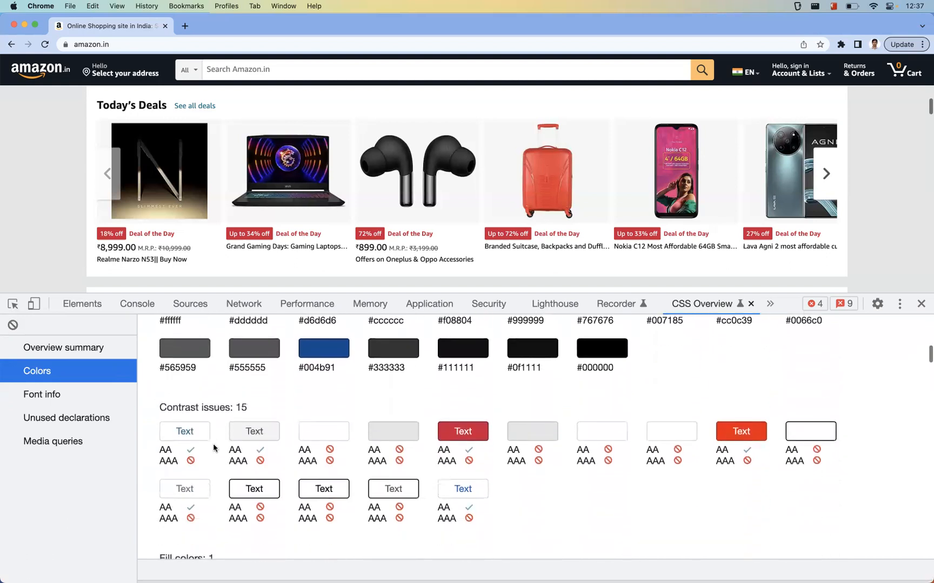
scroll("up", 3)
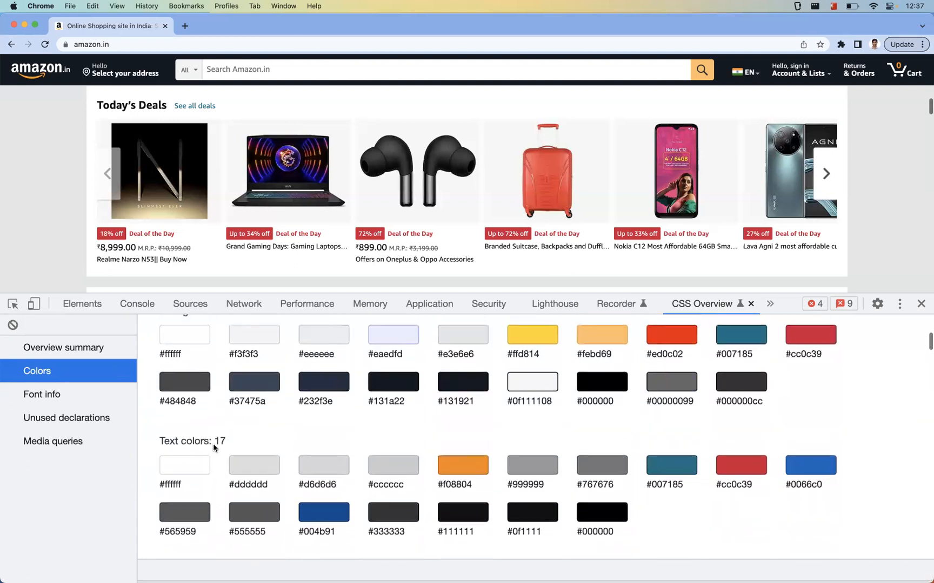
scroll("up", 3)
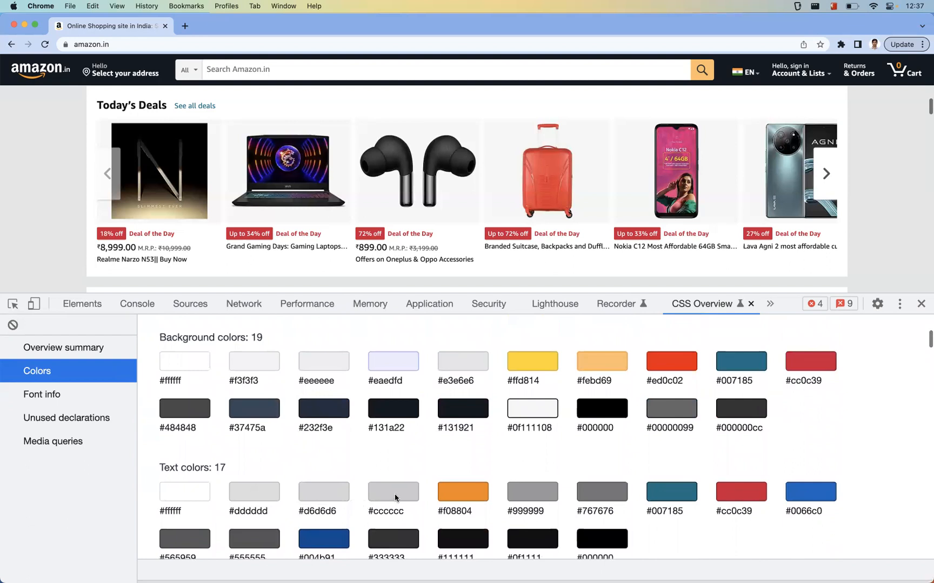
mouse_move(279, 341)
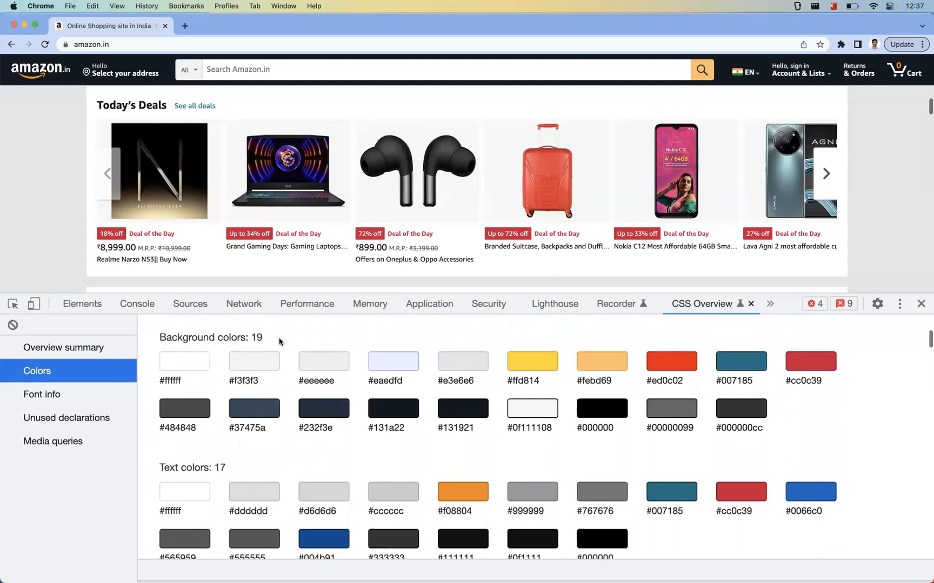
mouse_move(517, 362)
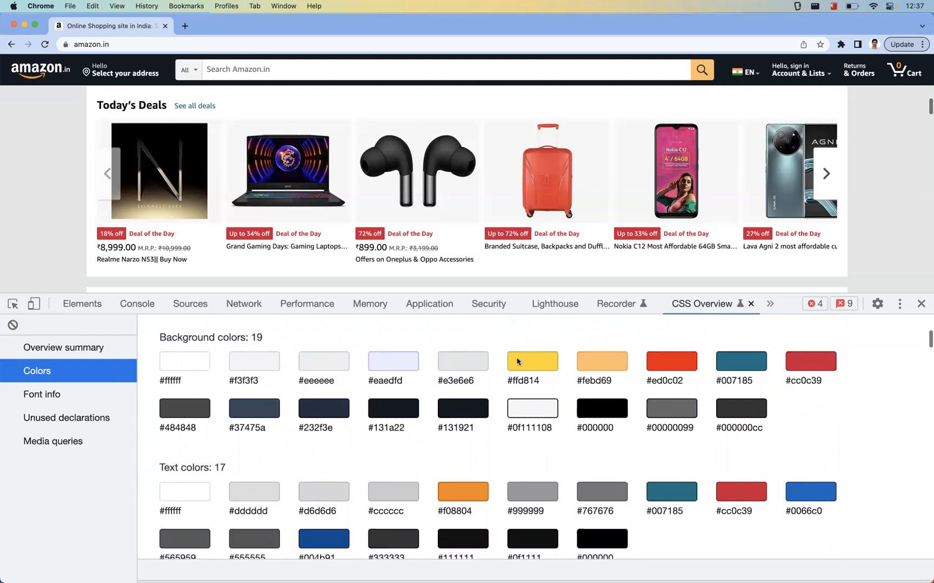
Select the #FFD814 background swatch to list the sign-in button span using it.
left_click(531, 362)
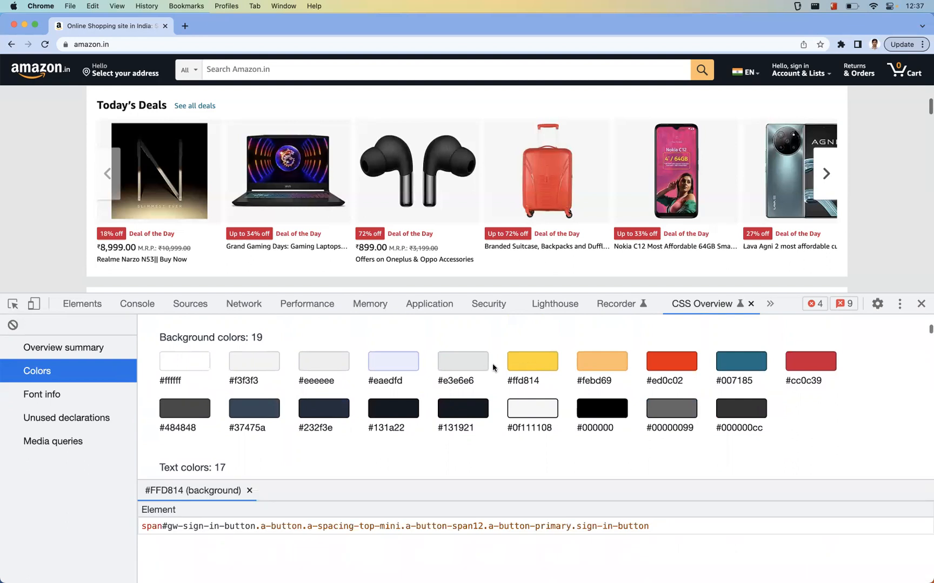
mouse_move(376, 482)
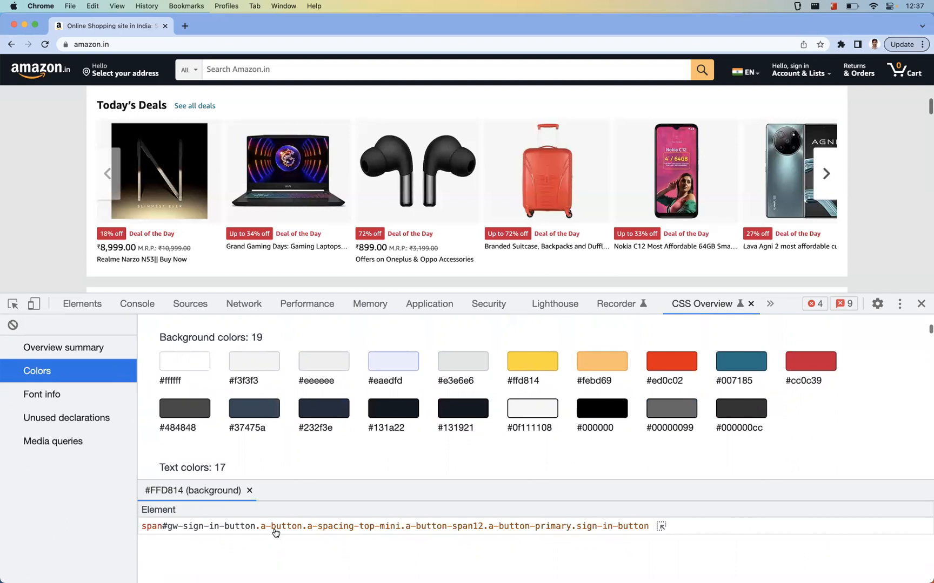
mouse_move(665, 534)
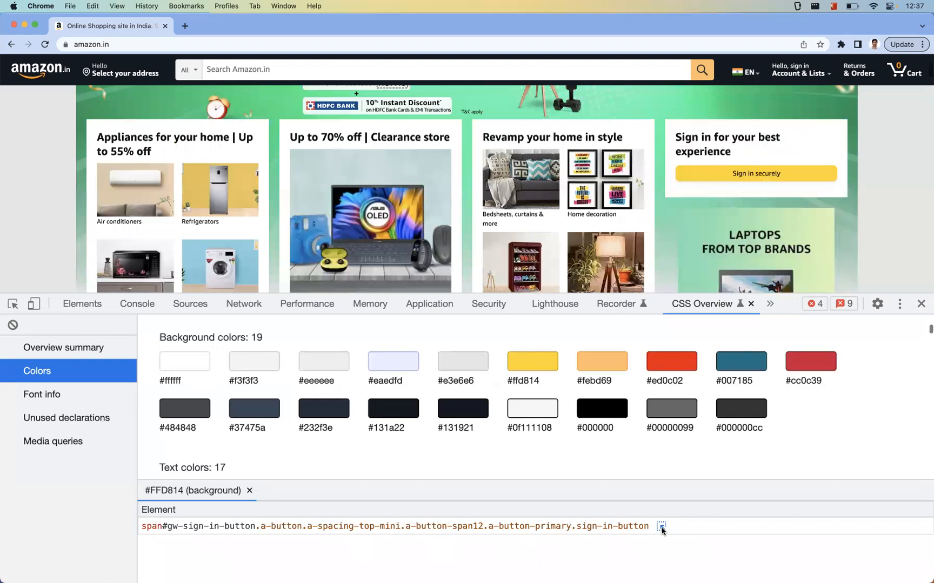
mouse_move(755, 173)
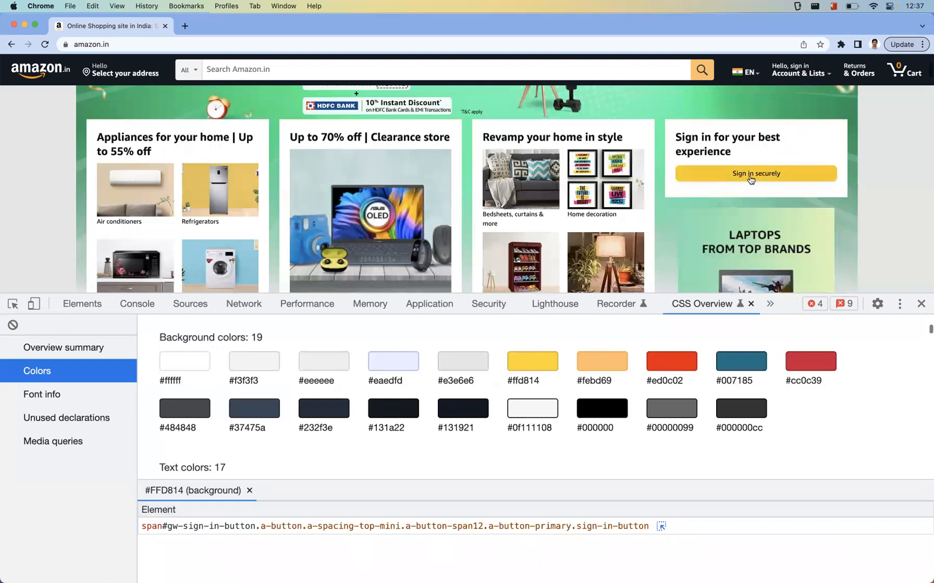
mouse_move(754, 174)
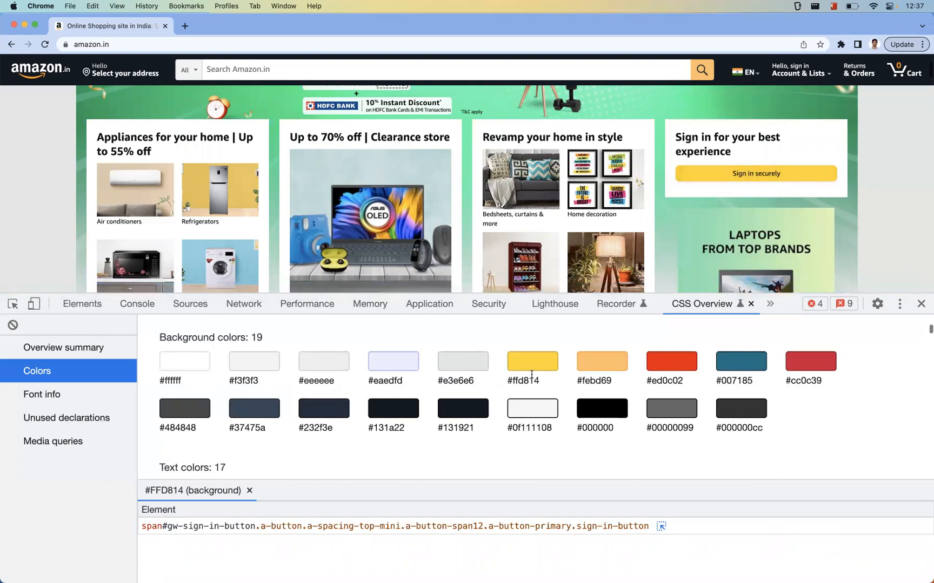
mouse_move(564, 452)
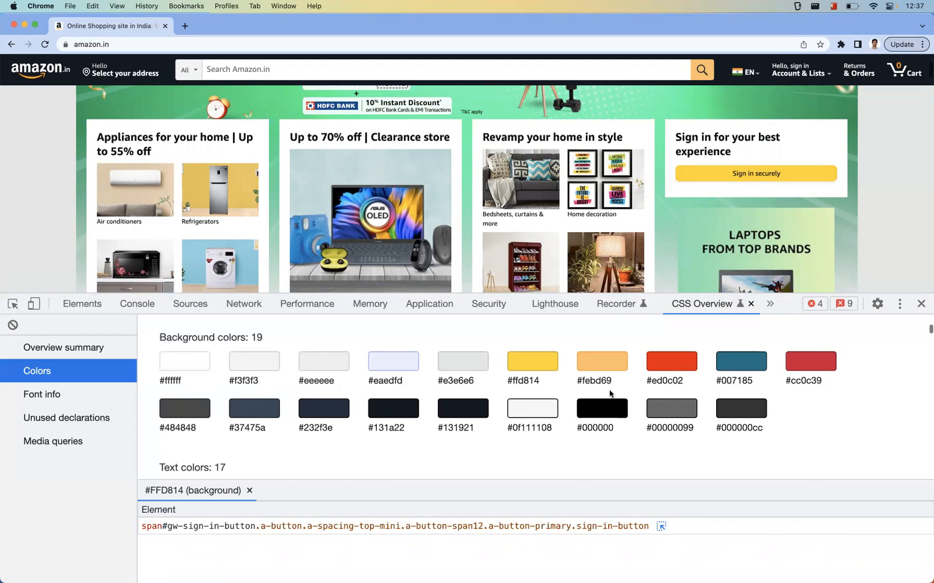
Scroll the Colors report down to the 15 contrast issues with AA/AAA results.
scroll("down", 3)
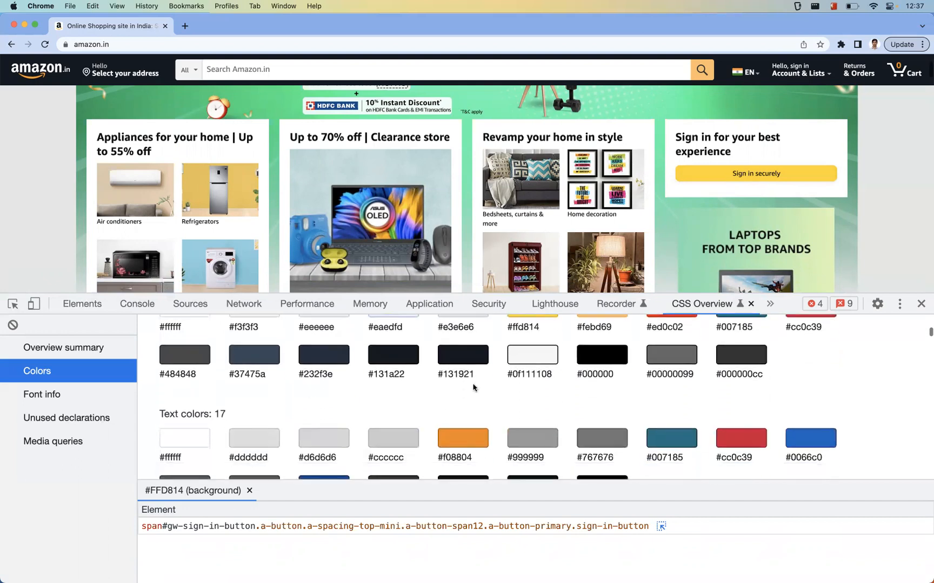
scroll("down", 3)
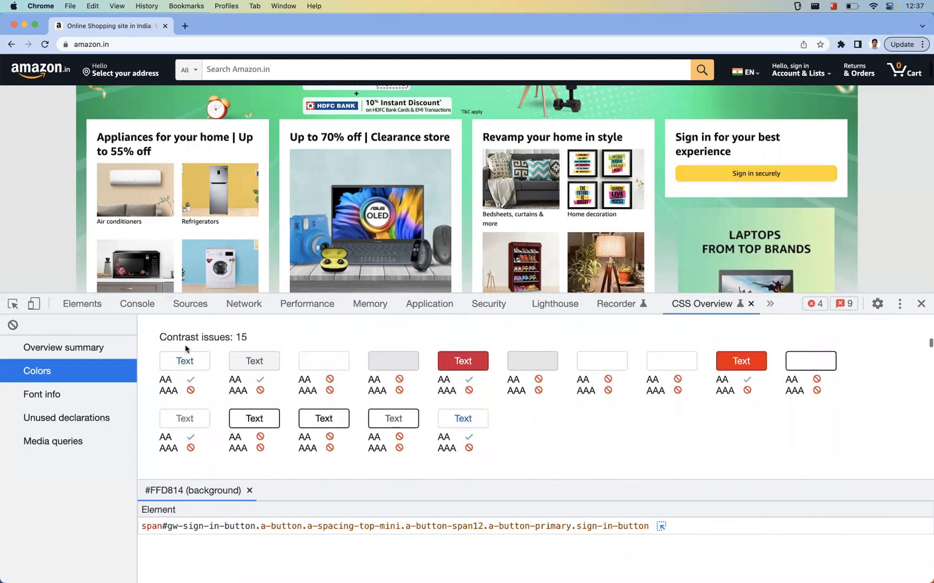
mouse_move(237, 410)
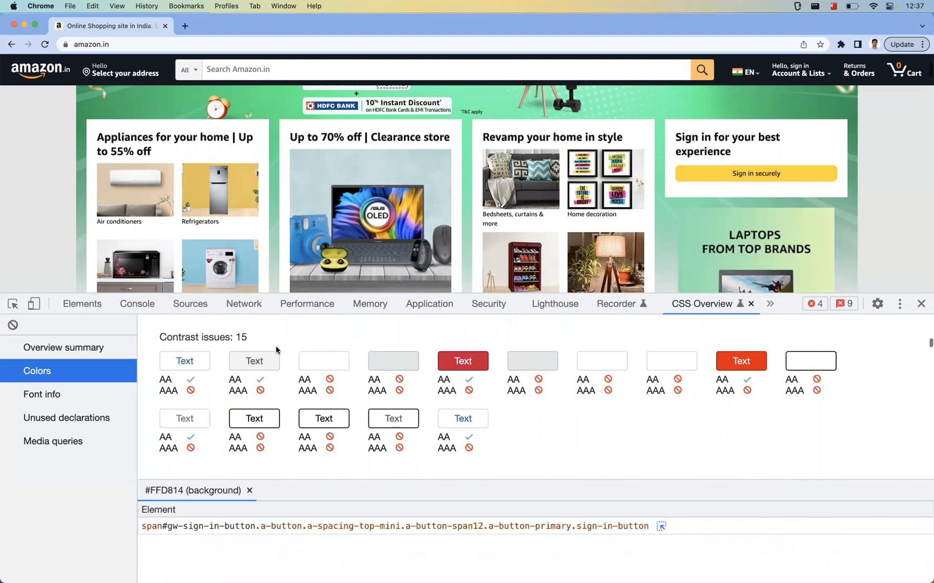
mouse_move(201, 380)
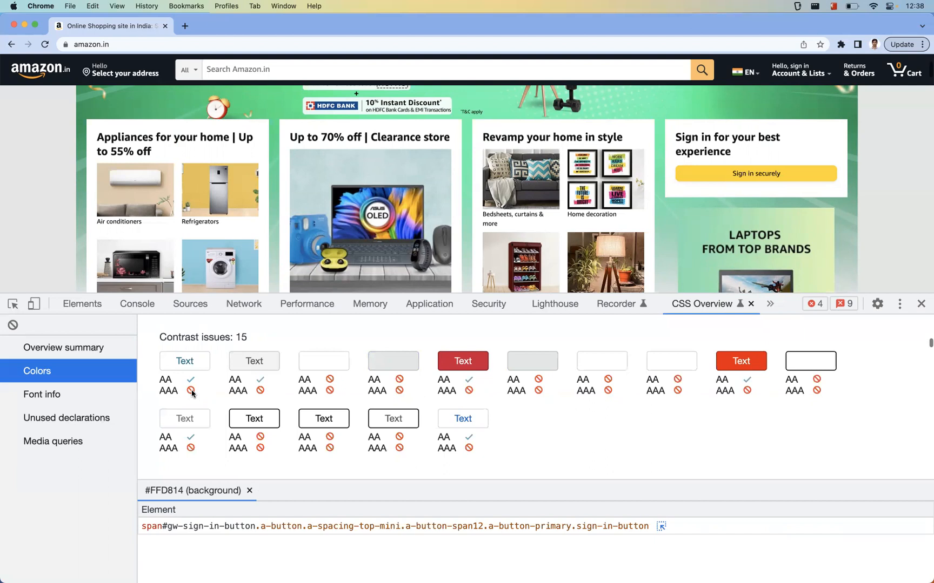
mouse_move(234, 383)
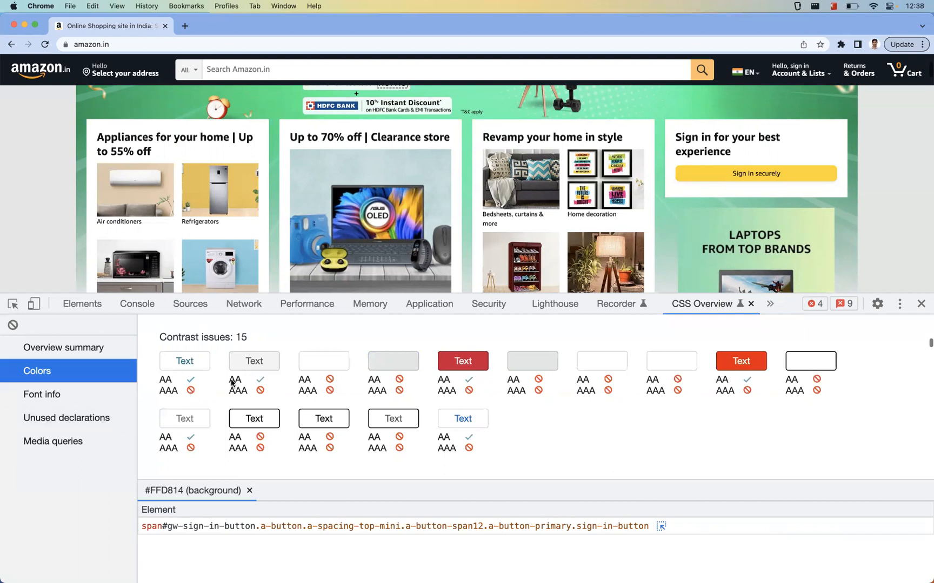
mouse_move(355, 355)
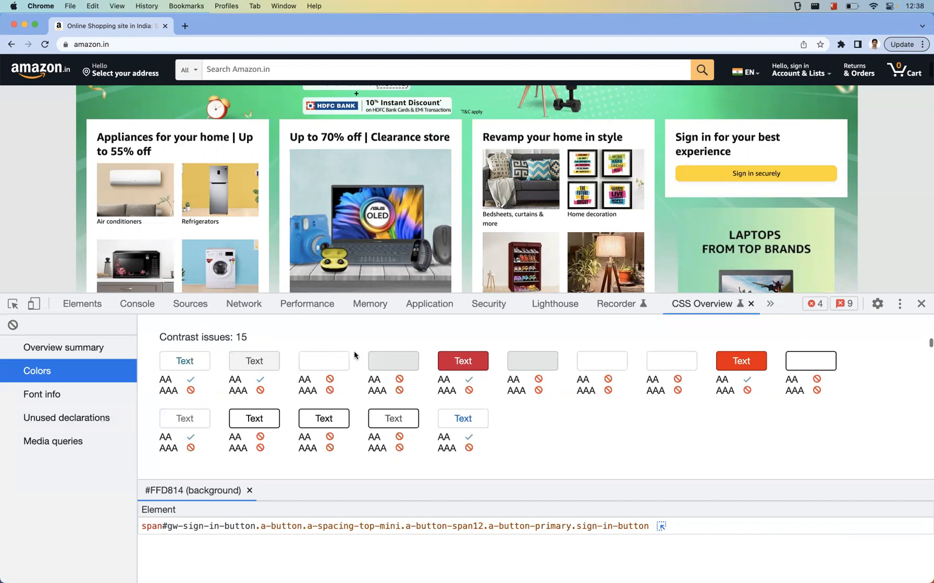
mouse_move(188, 381)
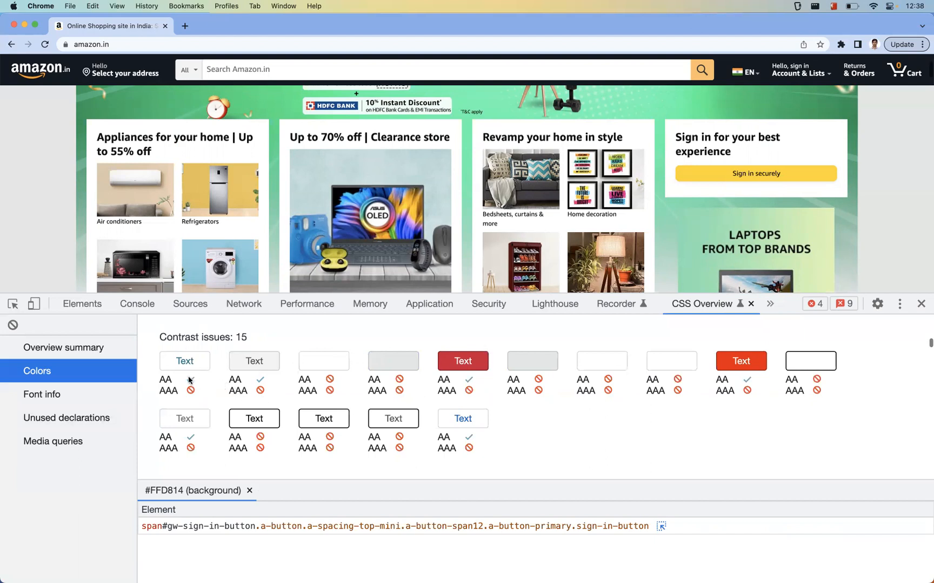
mouse_move(188, 376)
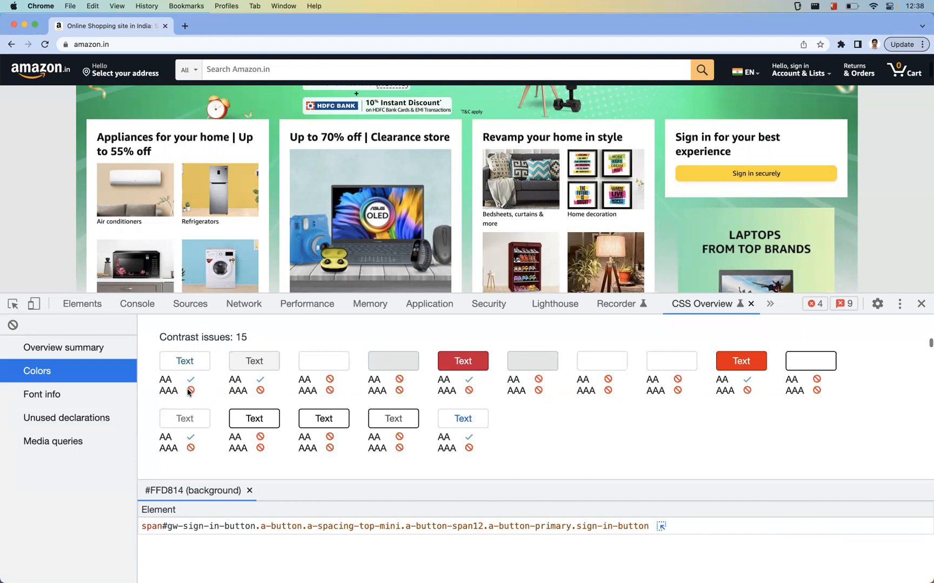
mouse_move(199, 417)
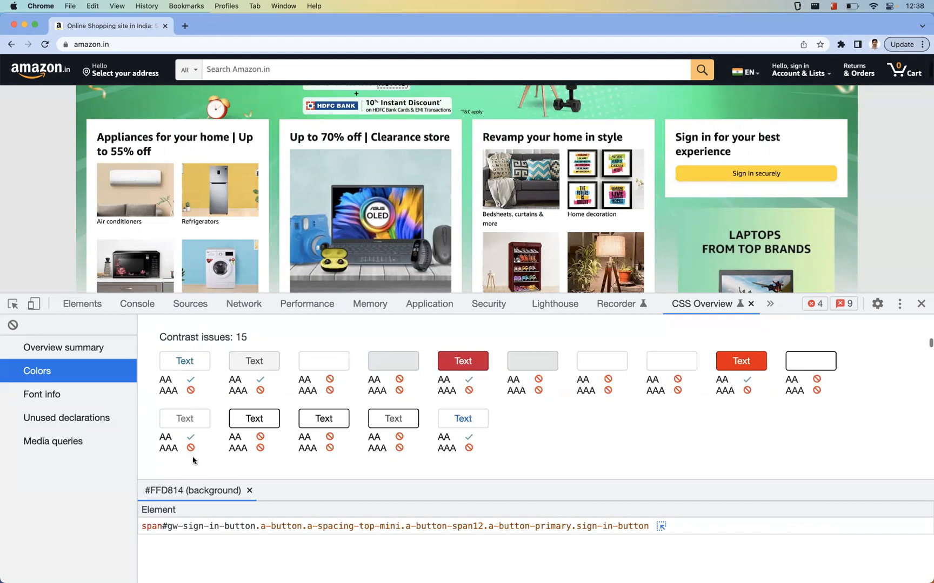
mouse_move(253, 360)
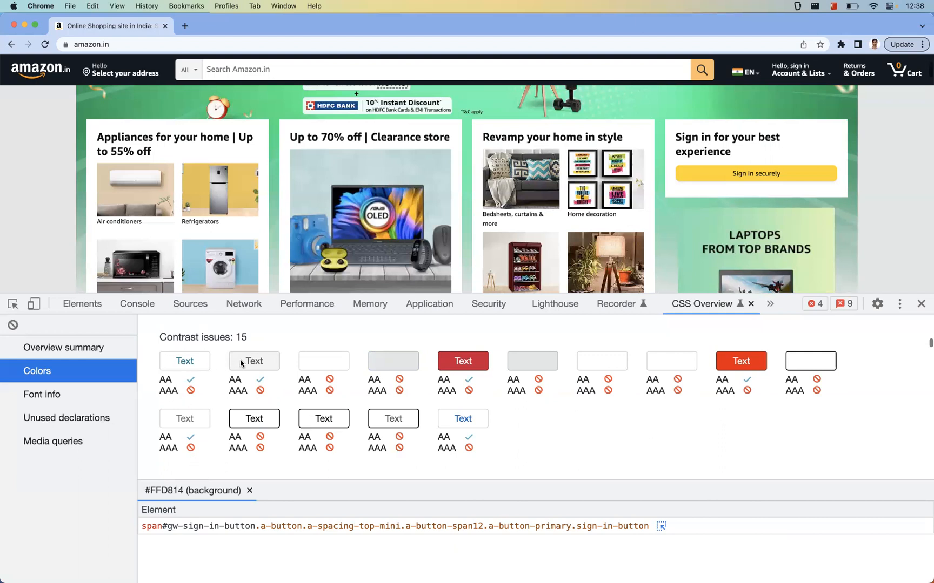
mouse_move(205, 400)
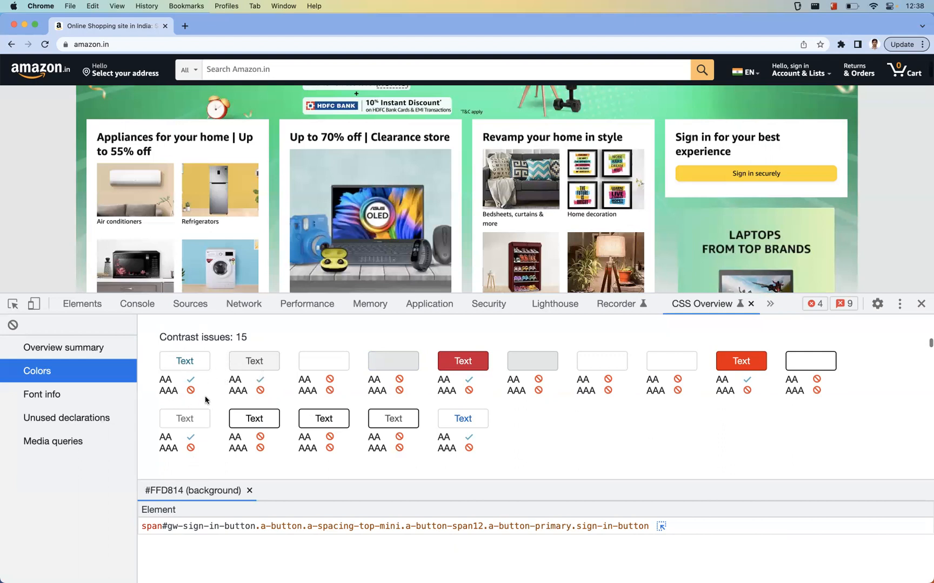
mouse_move(209, 405)
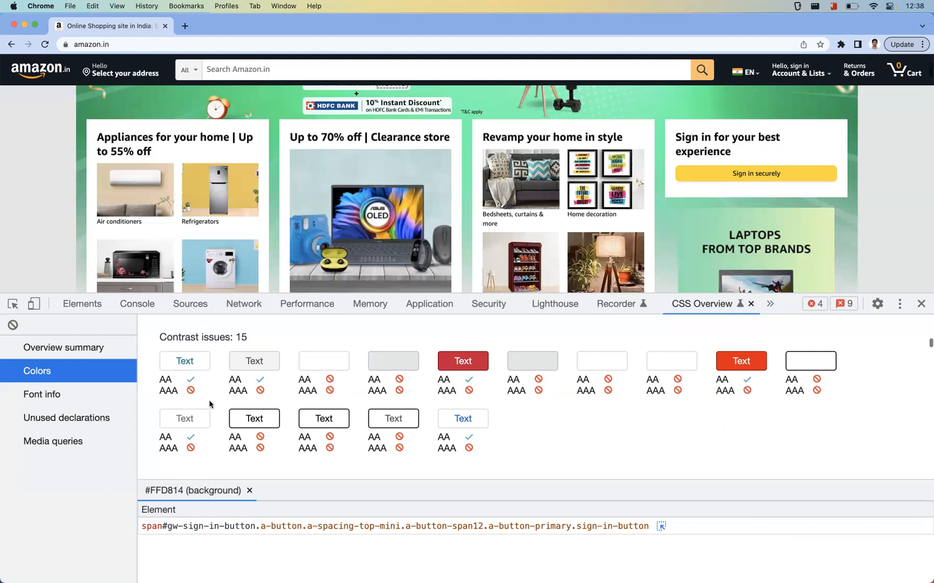
List a contrast issue's span.a-size-mini elements (ratio 5.7), then open the » panel menu.
left_click(461, 362)
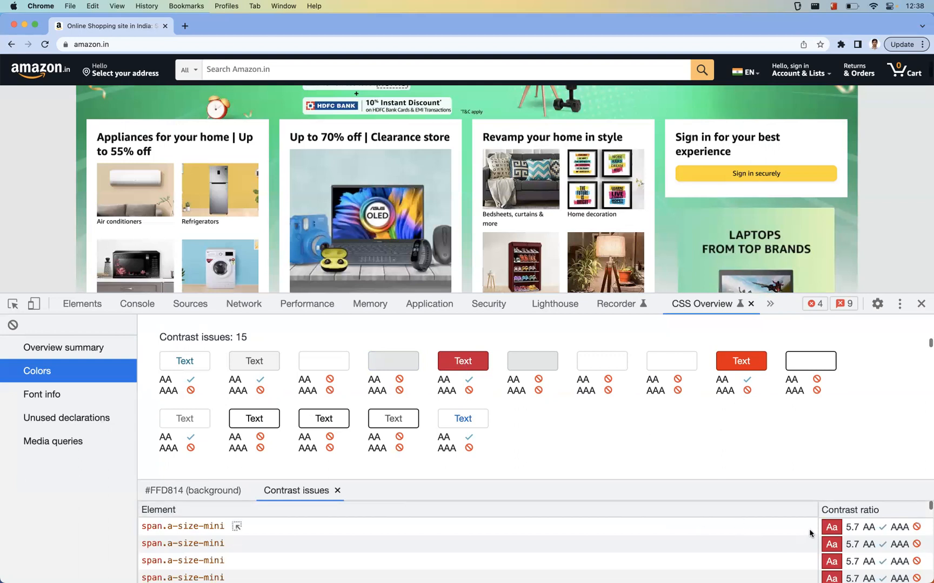
mouse_move(238, 529)
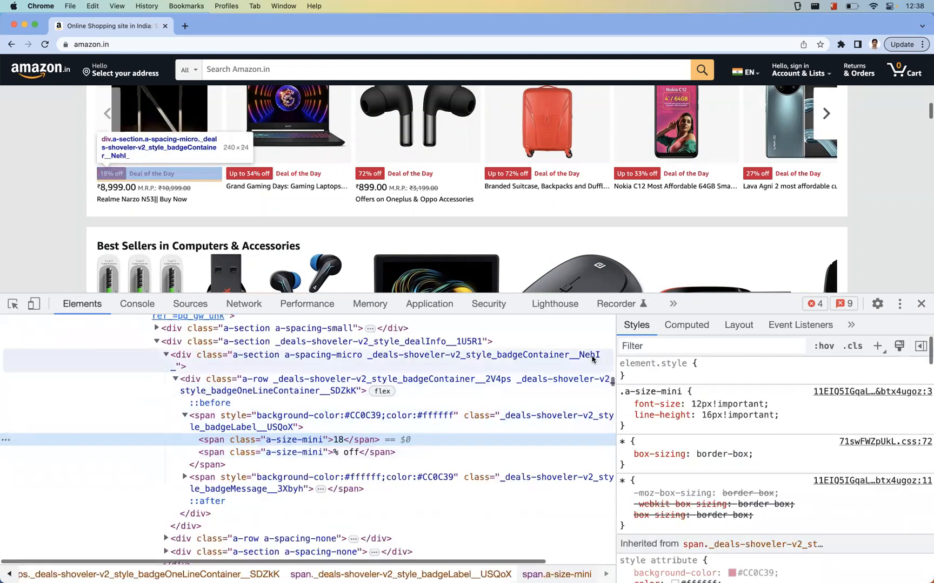
left_click(673, 304)
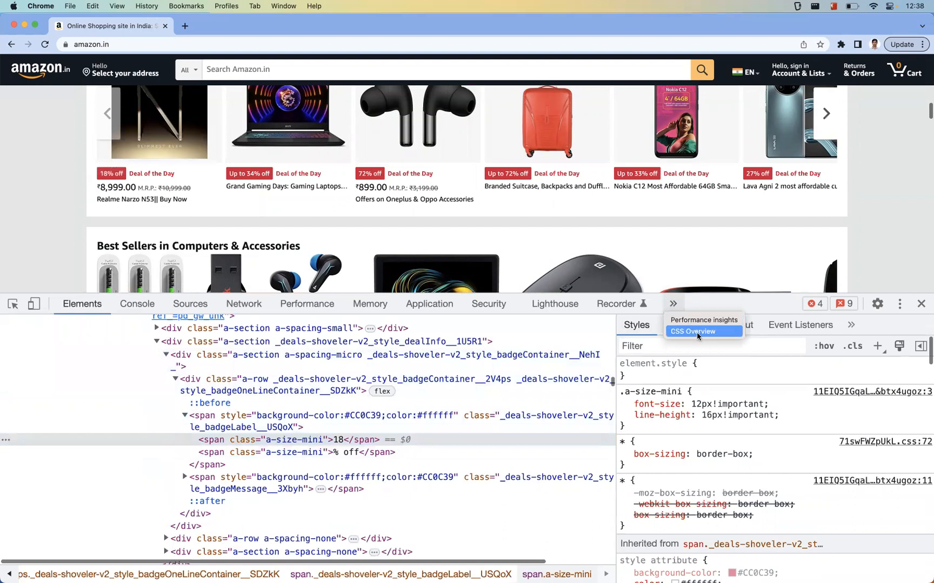
Return to CSS Overview and scroll Amazon Ember font-size, weight and line-height tables.
left_click(692, 332)
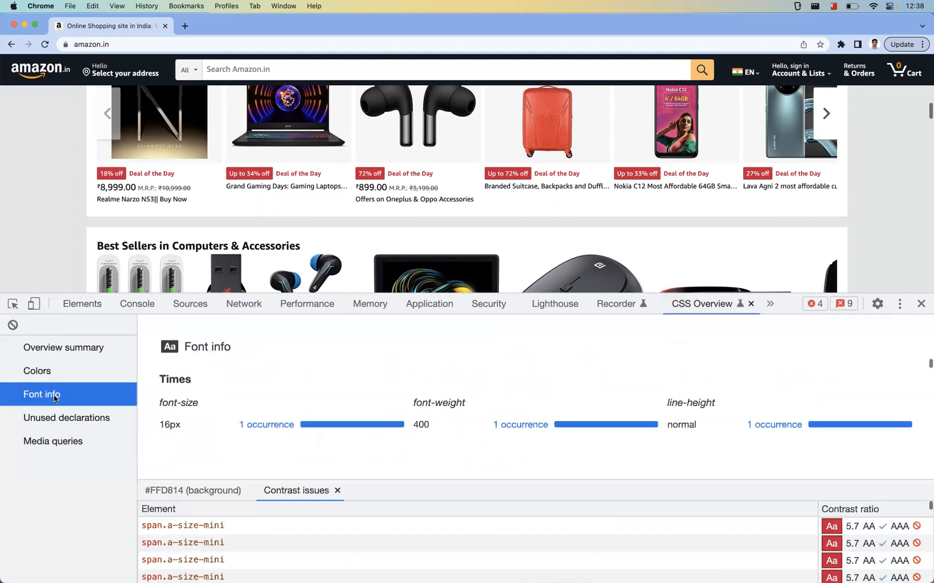
mouse_move(314, 401)
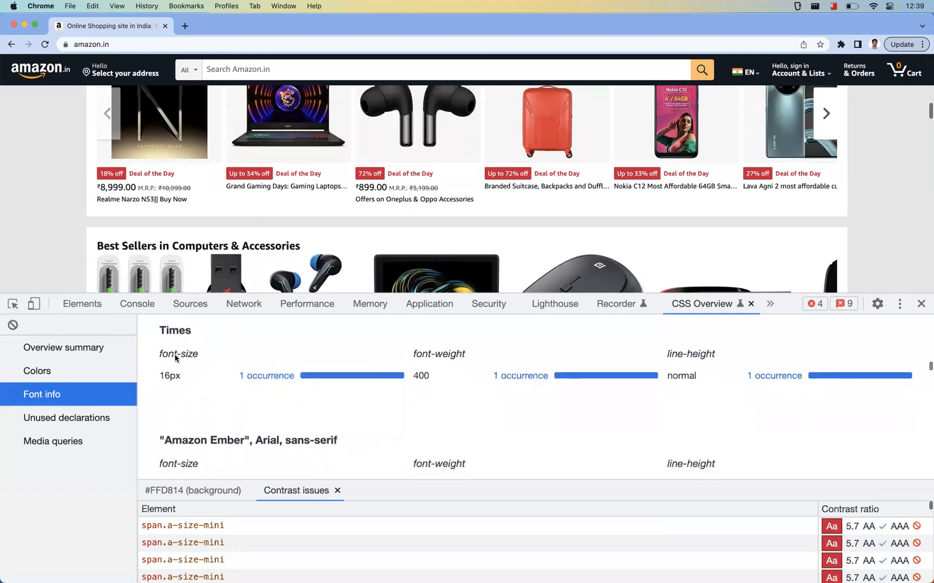
mouse_move(689, 363)
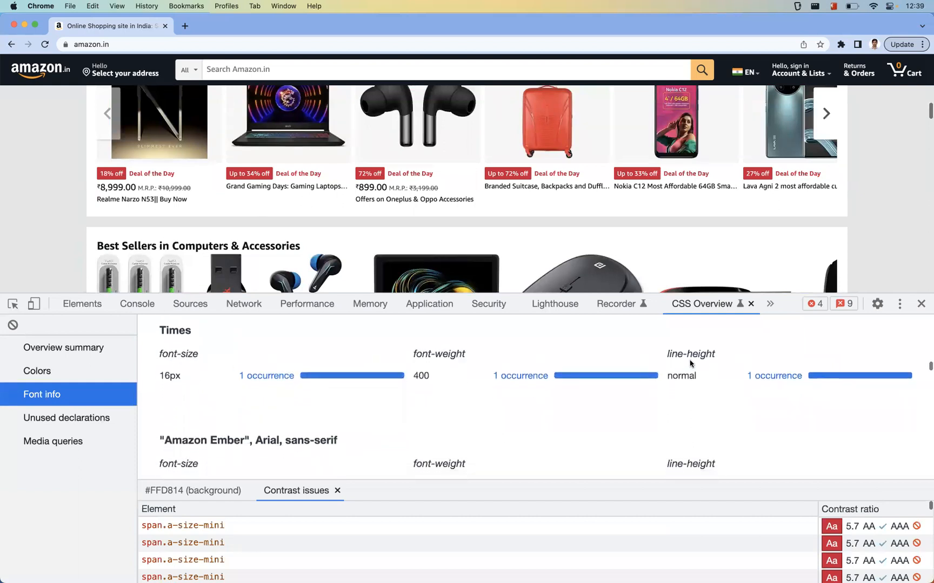
mouse_move(374, 396)
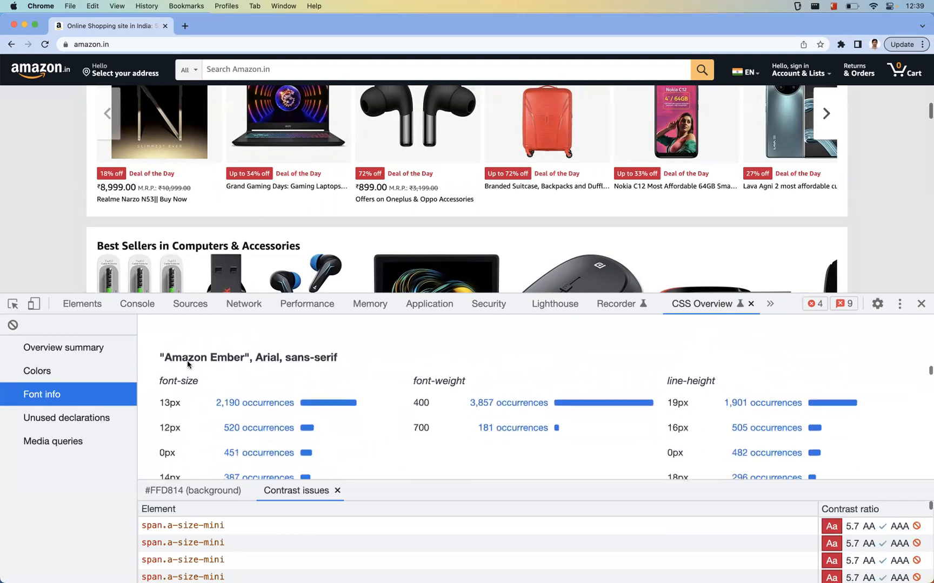
scroll("down", 3)
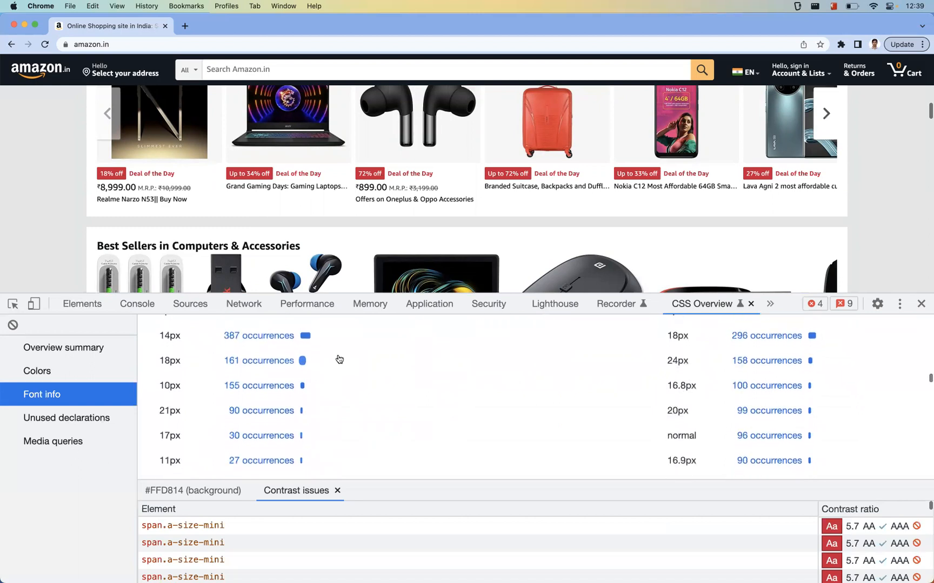
scroll("up", 3)
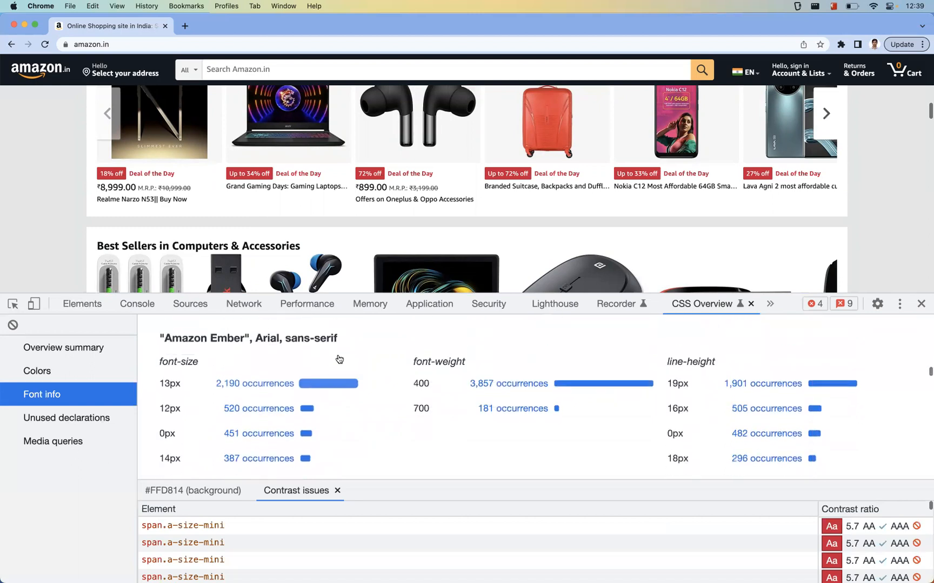
mouse_move(693, 392)
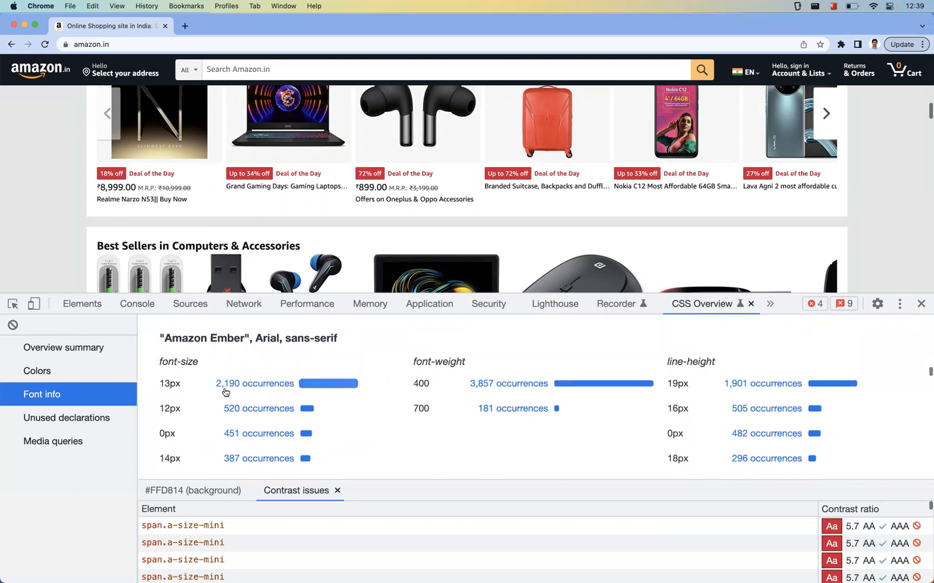
mouse_move(285, 386)
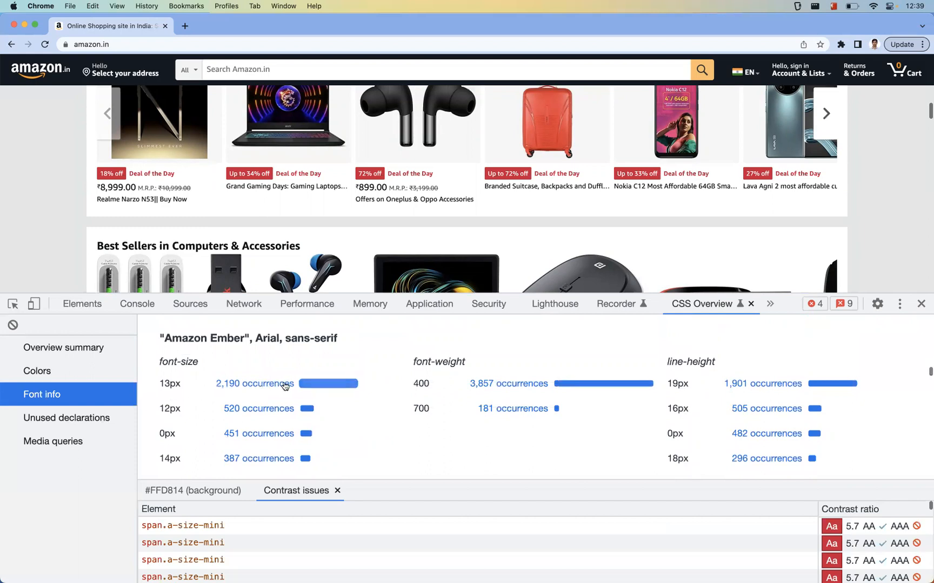
mouse_move(669, 391)
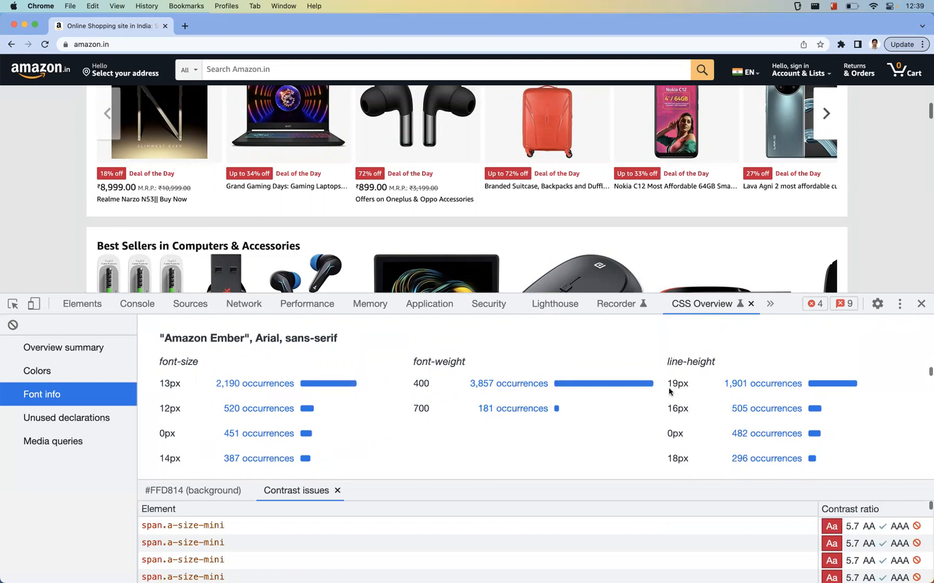
mouse_move(692, 390)
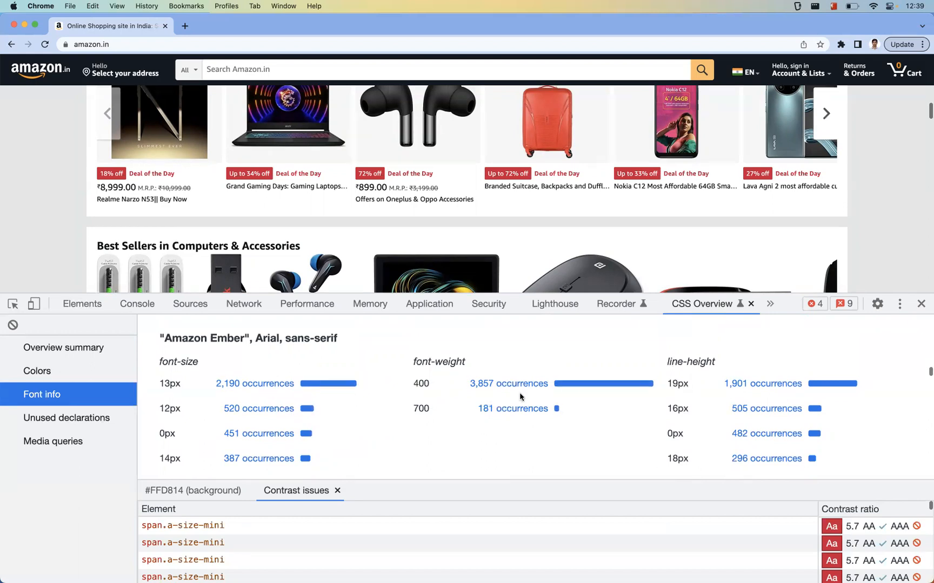
scroll("down", 3)
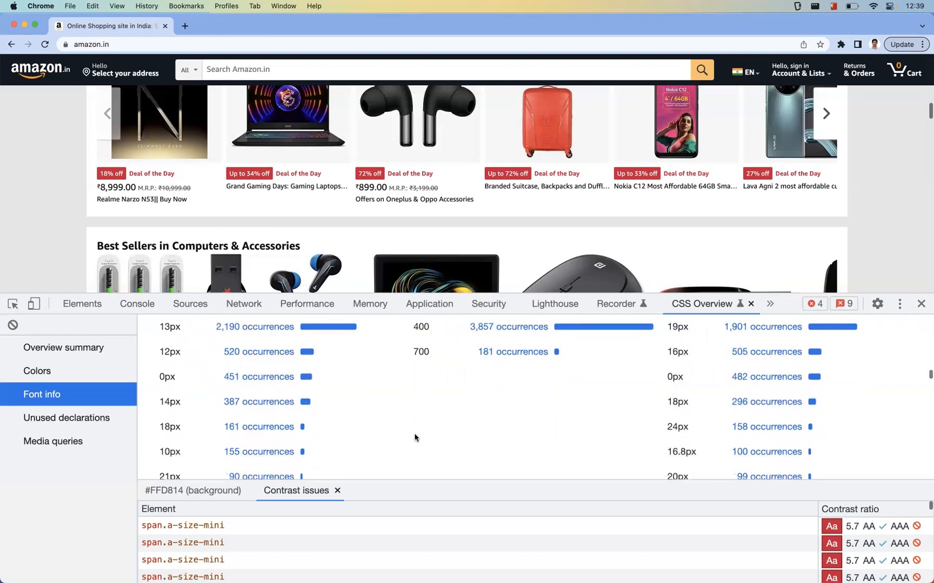
scroll("down", 3)
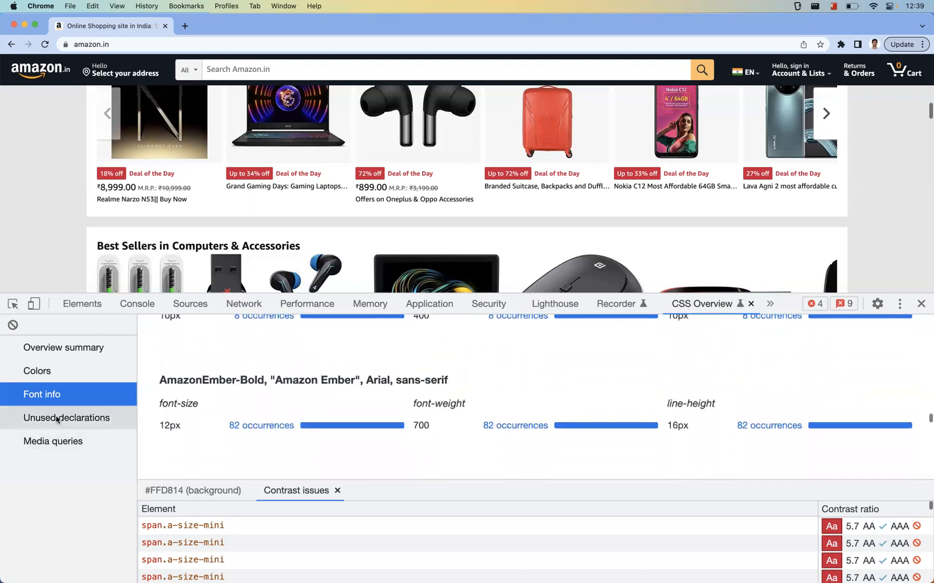
Show Unused declarations, led by 96 vertical-align misuses and 16 top-on-static cases.
left_click(66, 418)
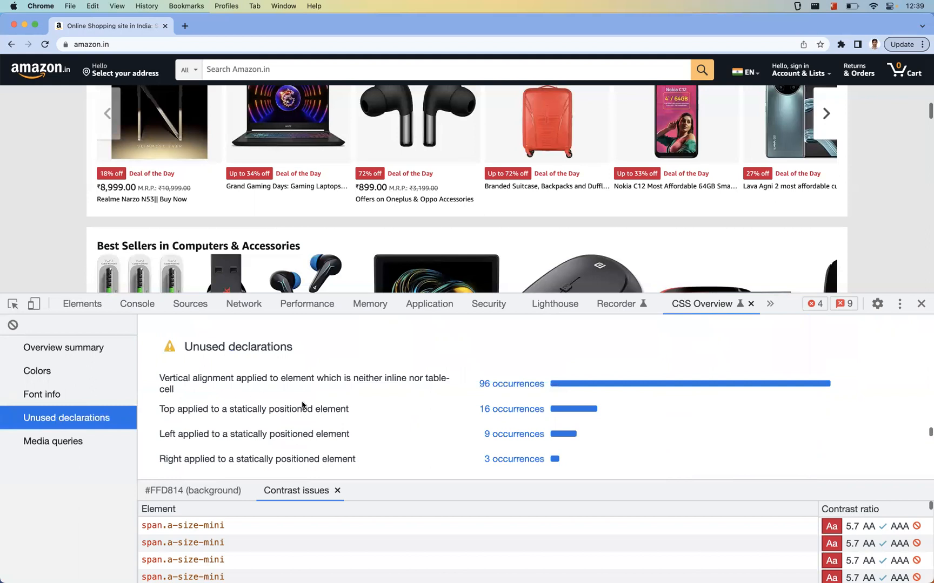
mouse_move(326, 414)
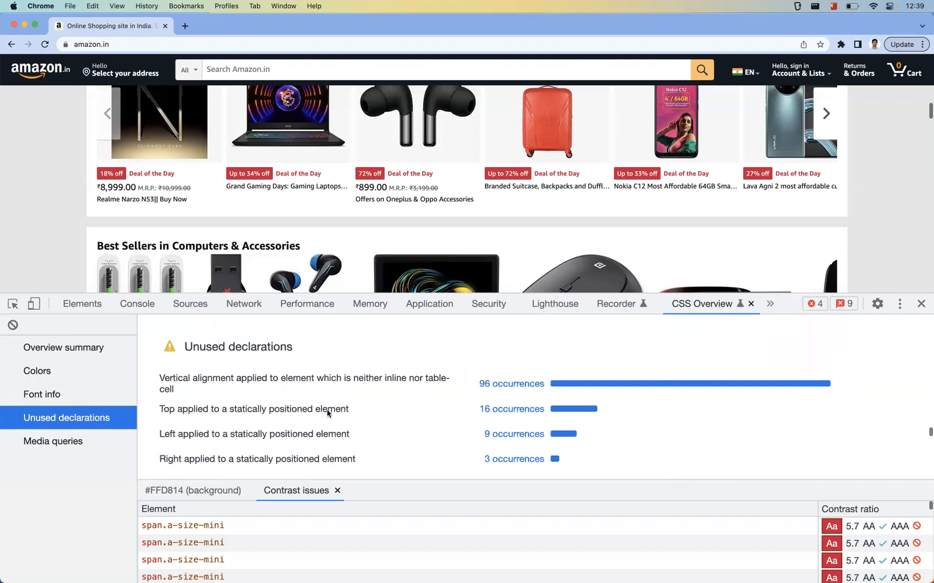
mouse_move(334, 422)
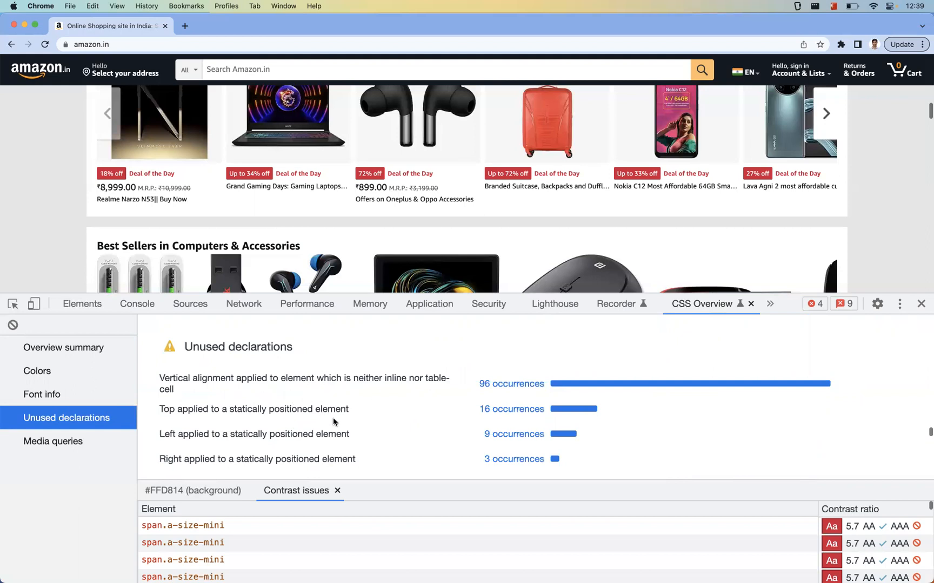
mouse_move(264, 422)
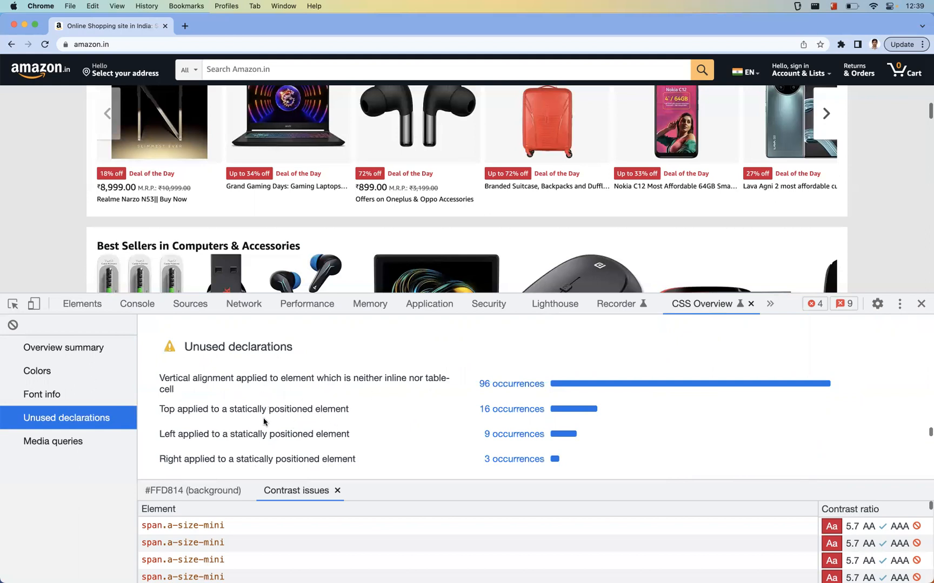
mouse_move(169, 398)
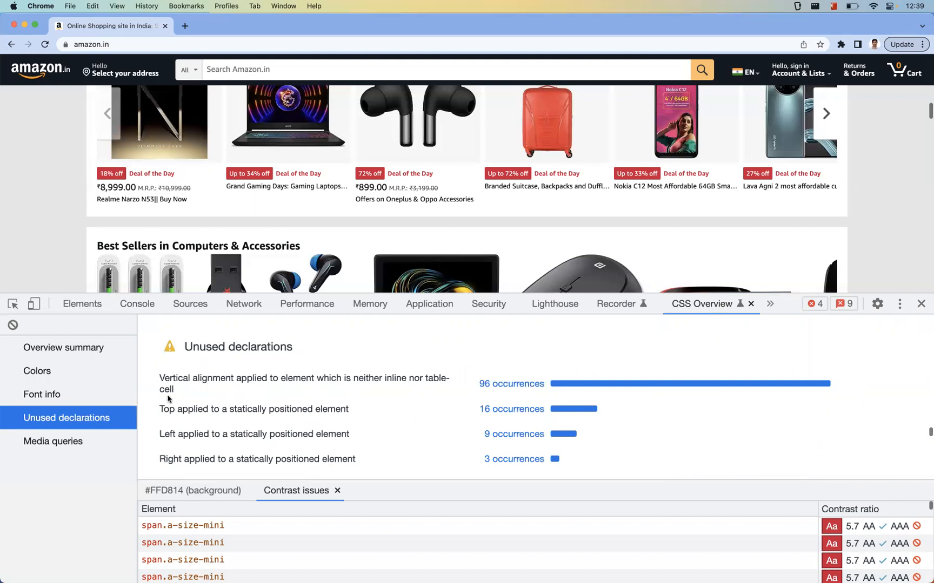
mouse_move(245, 405)
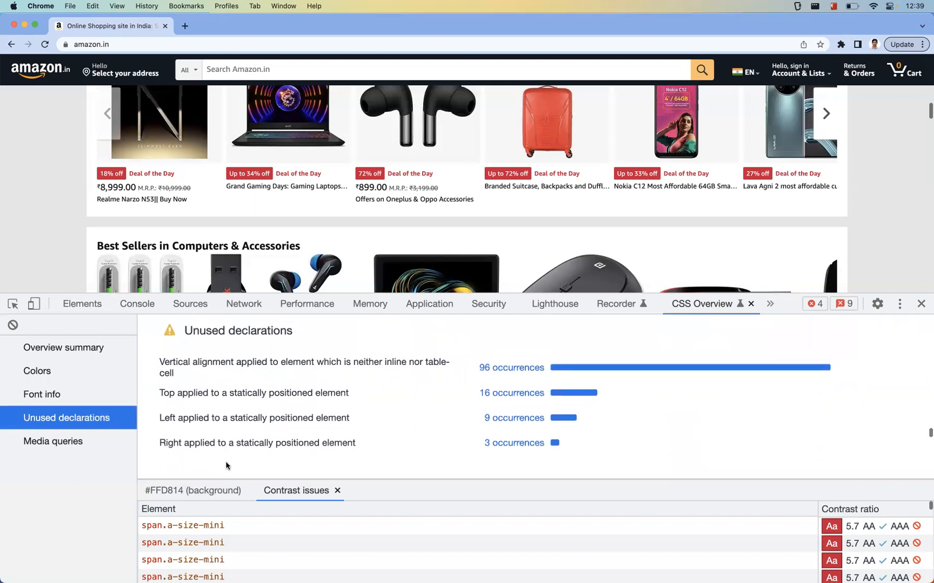
Open Media queries and list the 14 occurrences of (min-width: 1700px).
left_click(52, 442)
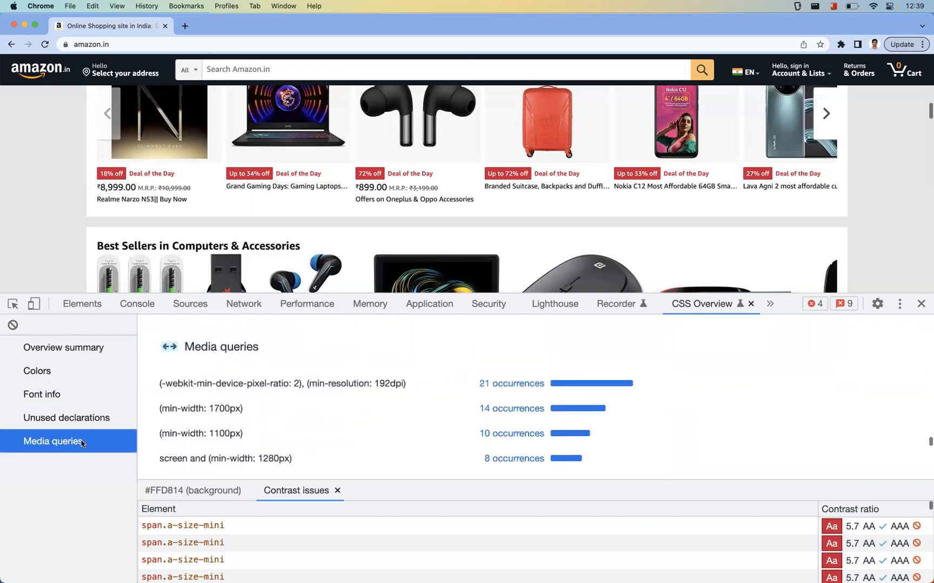
mouse_move(385, 405)
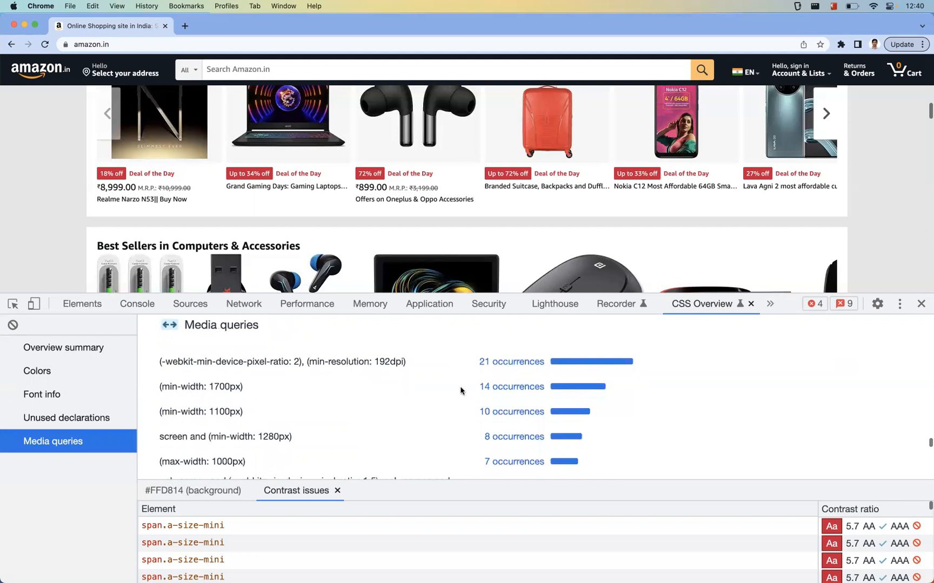
mouse_move(234, 417)
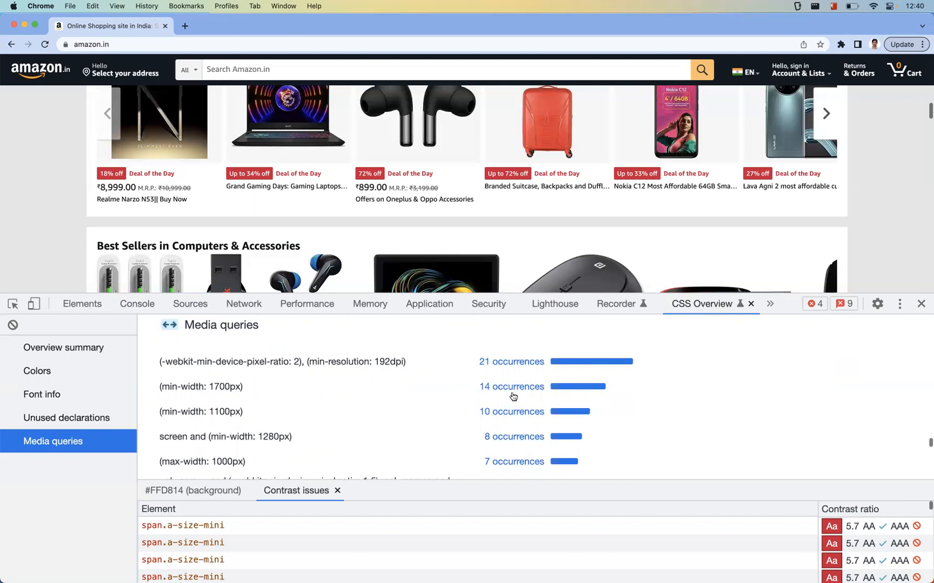
left_click(510, 386)
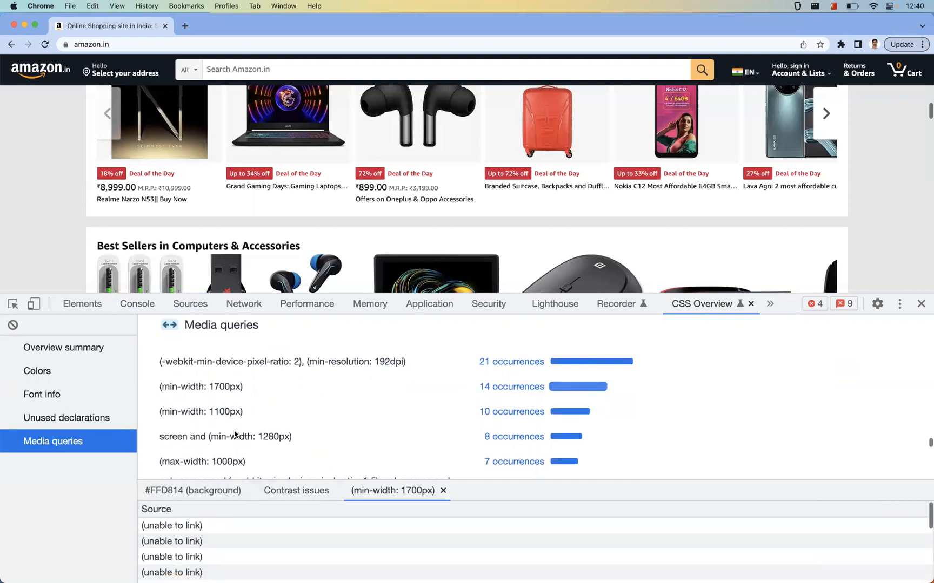
mouse_move(267, 395)
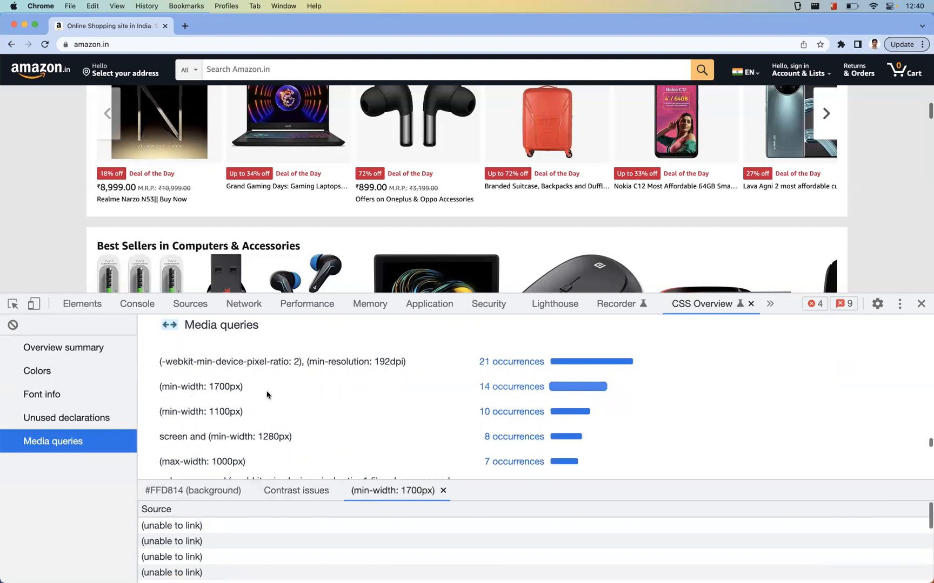
scroll("down", 3)
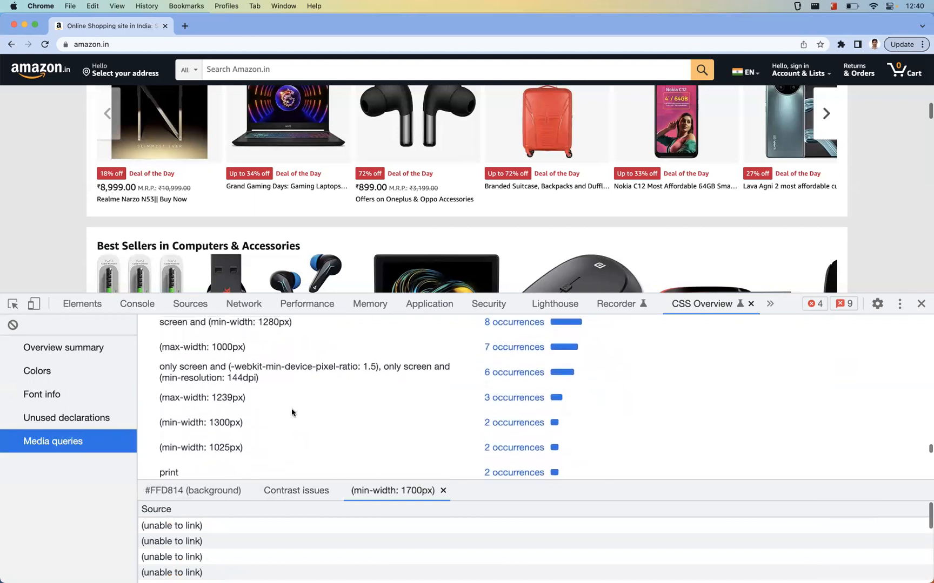
scroll("up", 3)
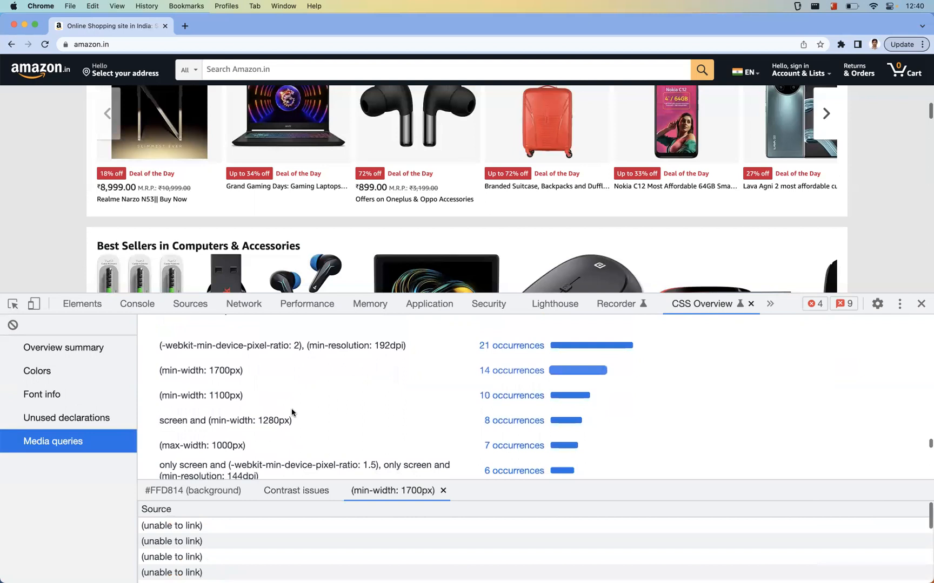
scroll("up", 3)
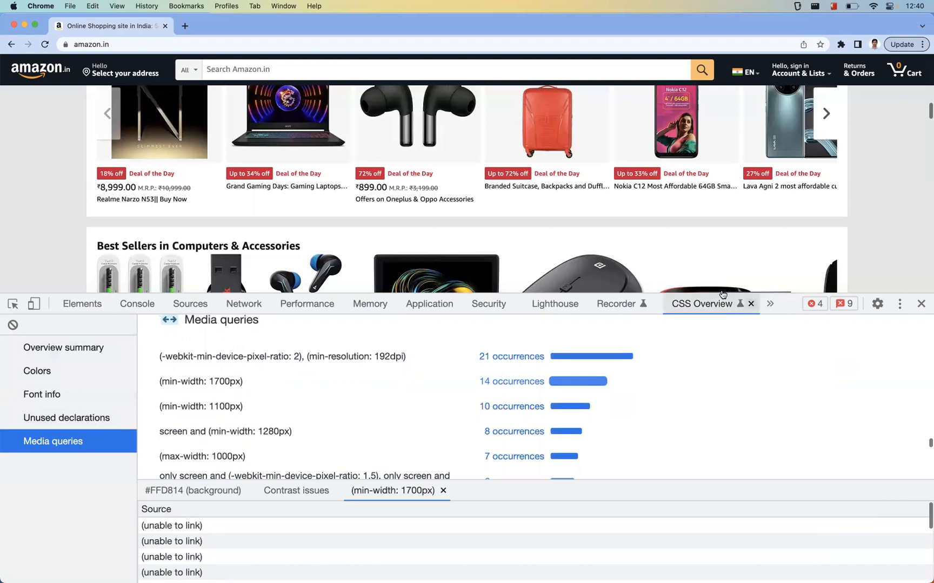
mouse_move(426, 576)
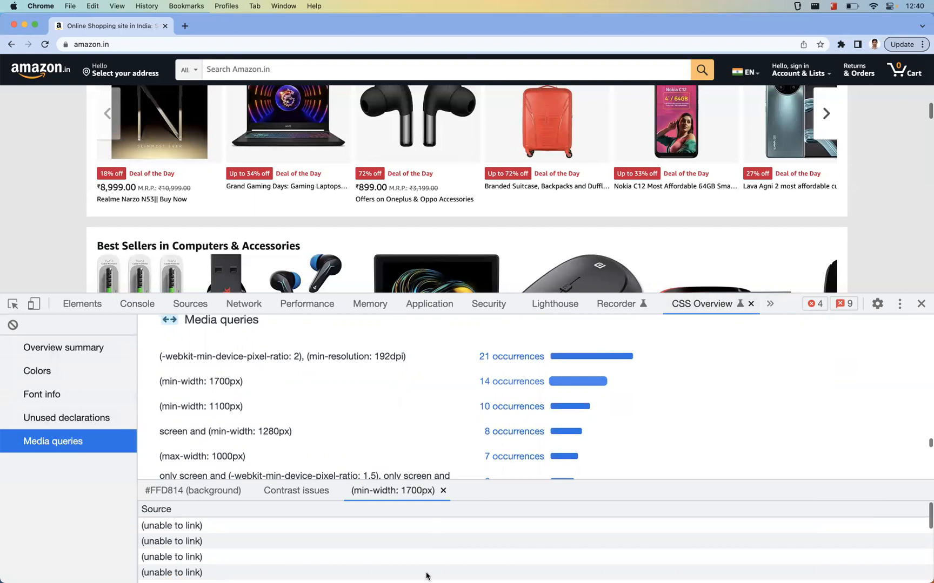
mouse_move(357, 389)
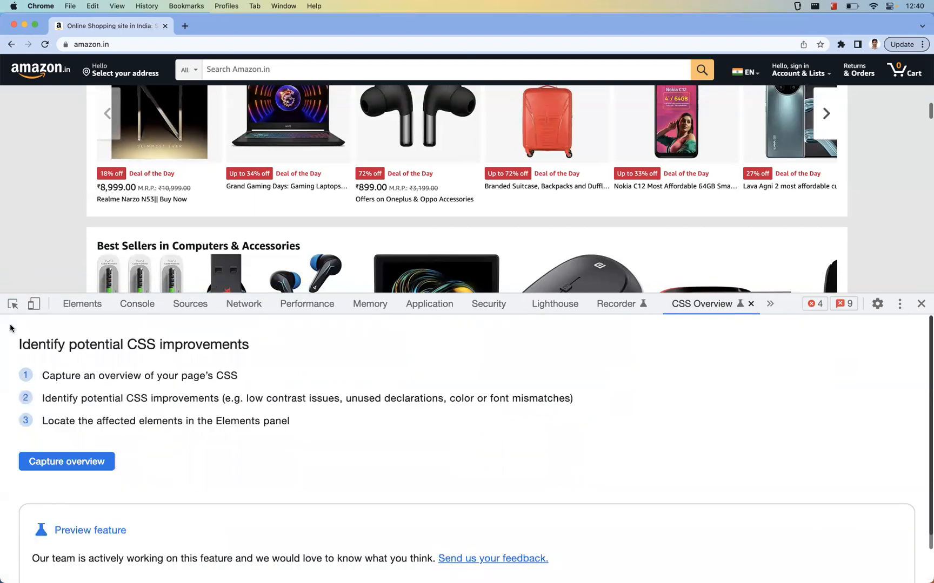
Recapture the CSS overview, again showing 4,134 elements and 27 media queries.
left_click(67, 462)
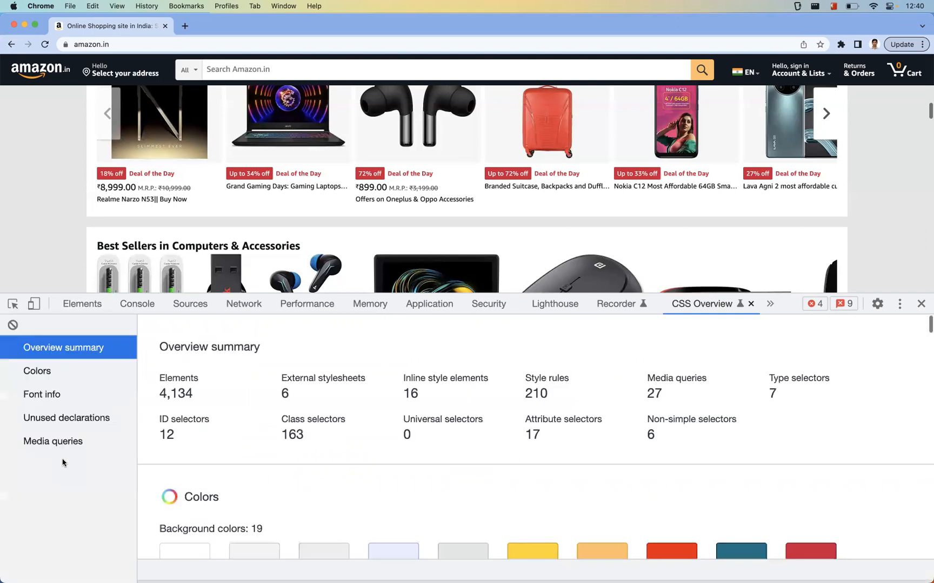
mouse_move(548, 419)
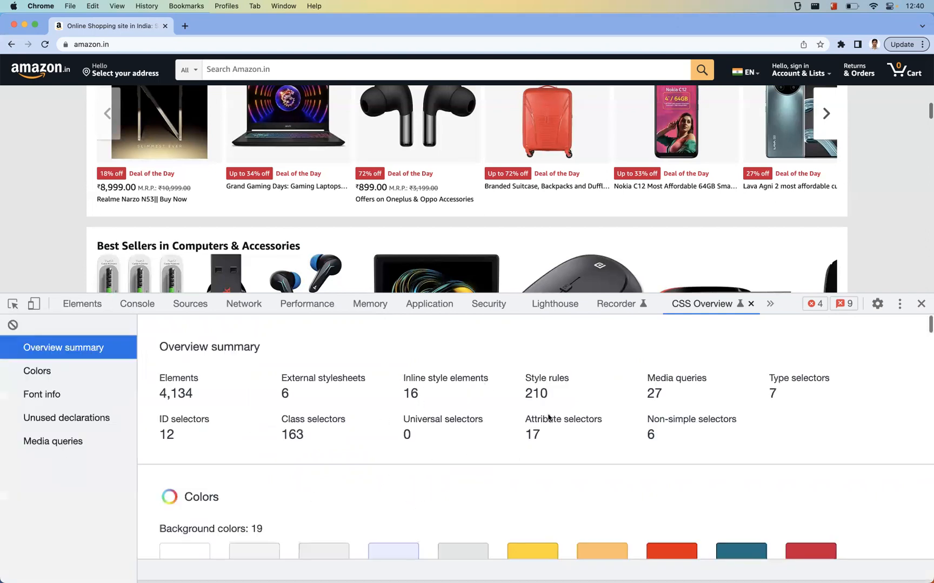
mouse_move(590, 438)
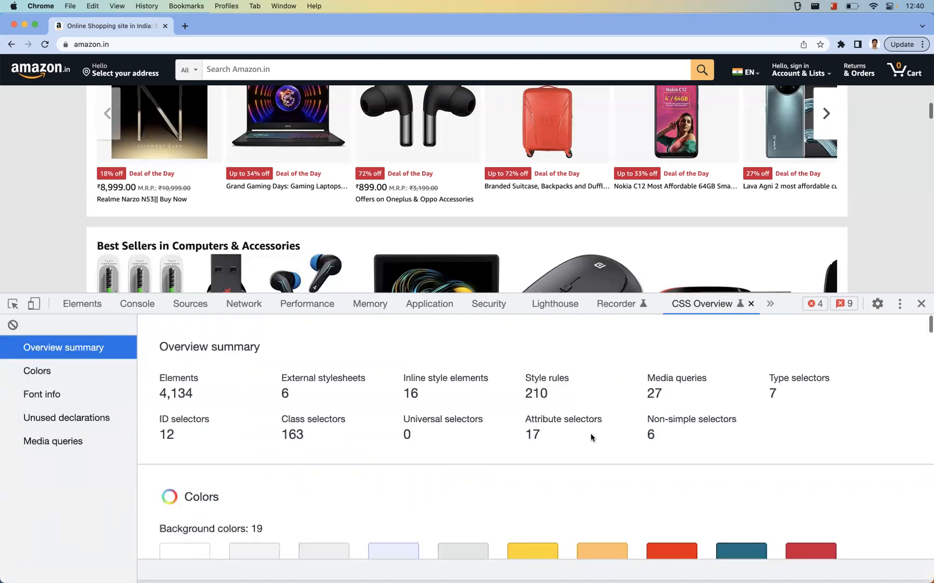
mouse_move(745, 410)
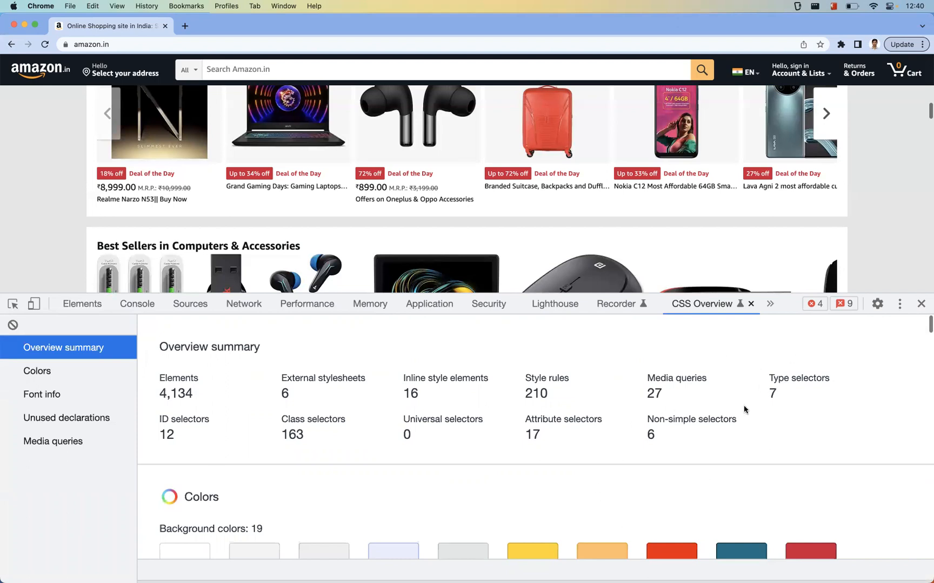
mouse_move(653, 429)
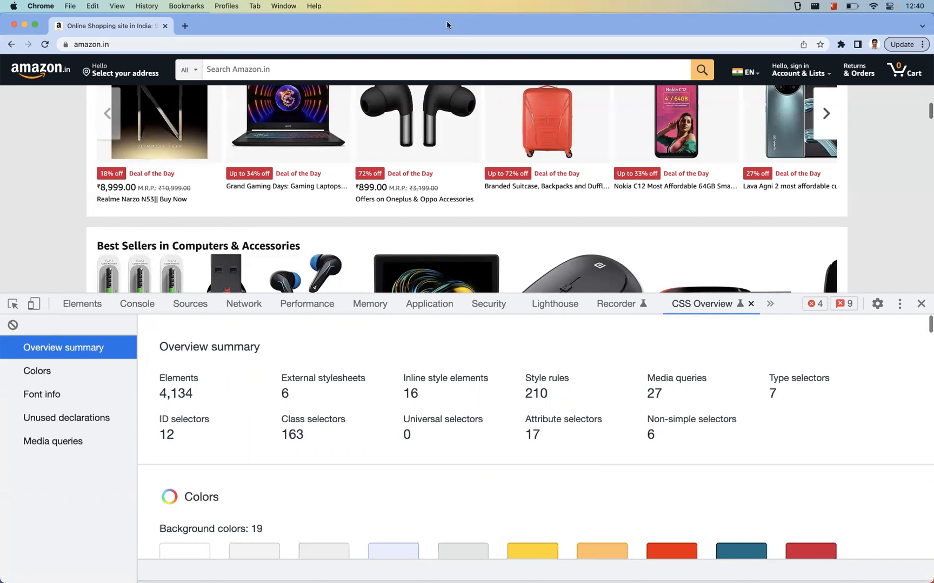
mouse_move(692, 68)
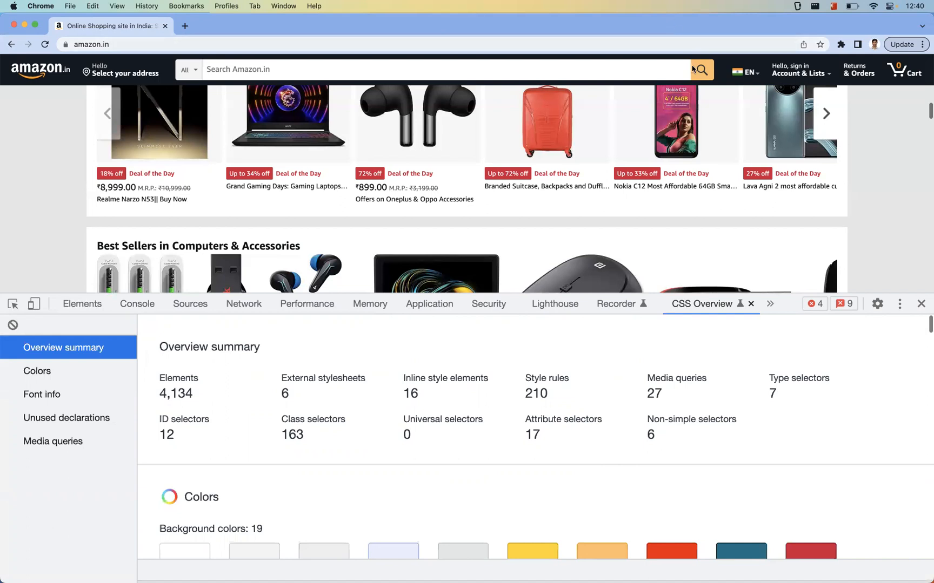